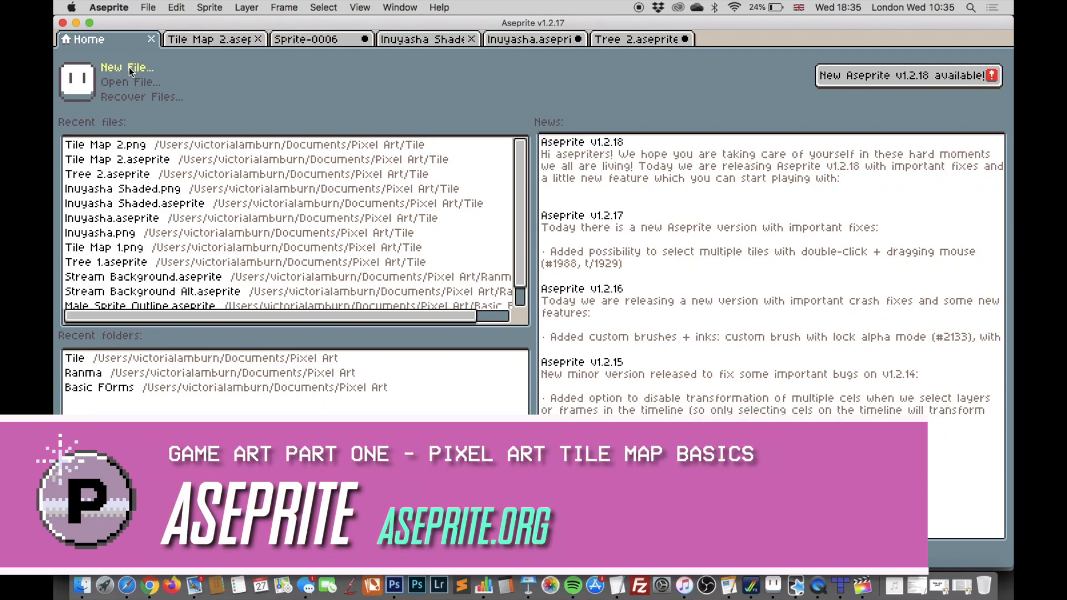
# Create a new 16×16 px indexed sprite from the Home tab's New File option
pyautogui.click(125, 68)
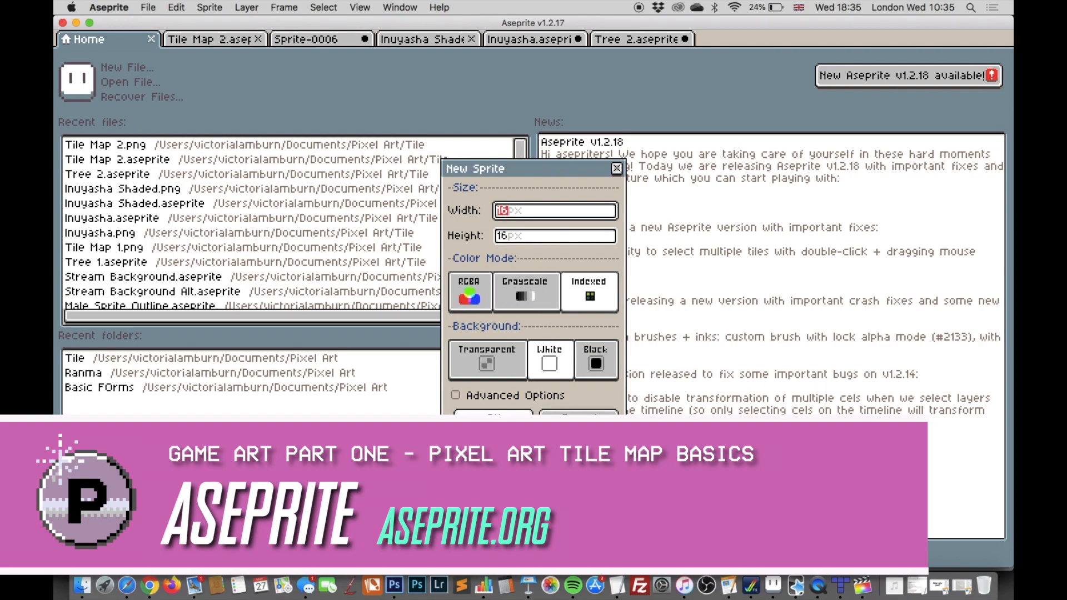
pyautogui.click(491, 418)
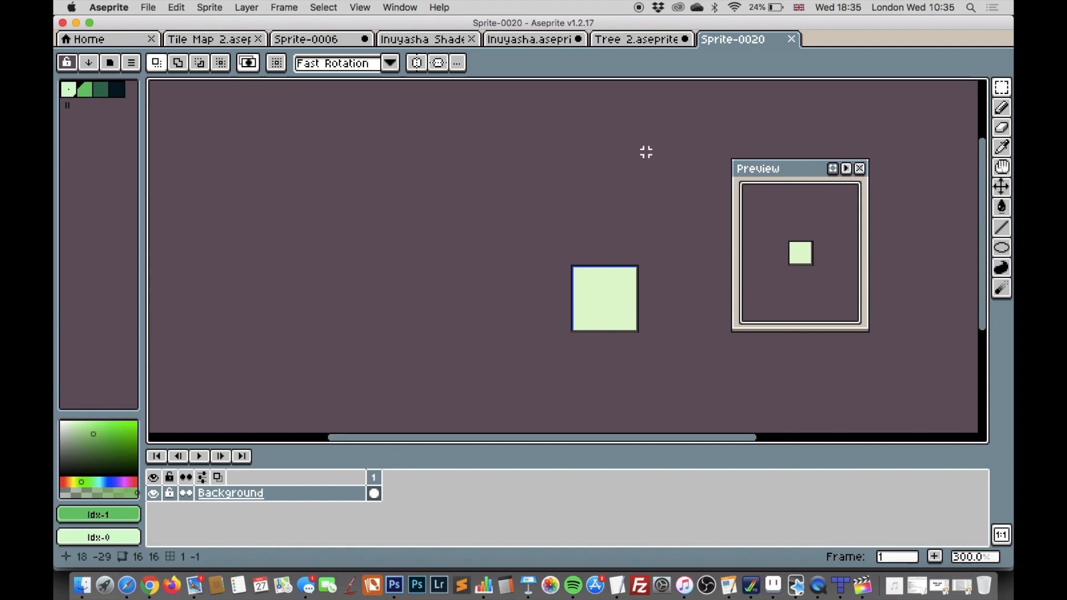
# Set the grid width and height to 8 px in Grid Settings
pyautogui.click(360, 7)
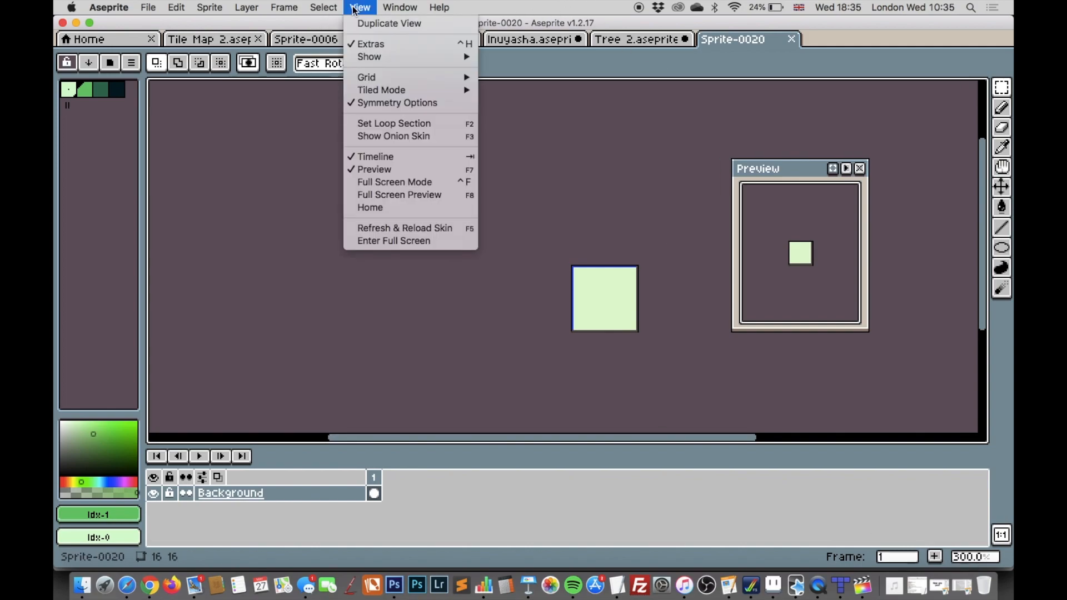
pyautogui.moveTo(365, 77)
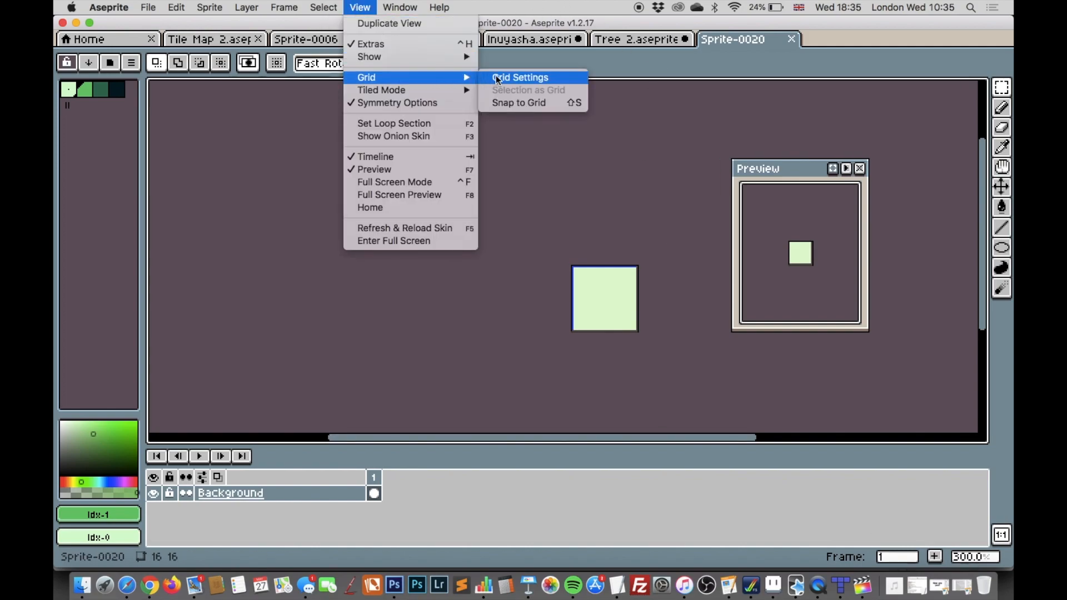
pyautogui.click(519, 77)
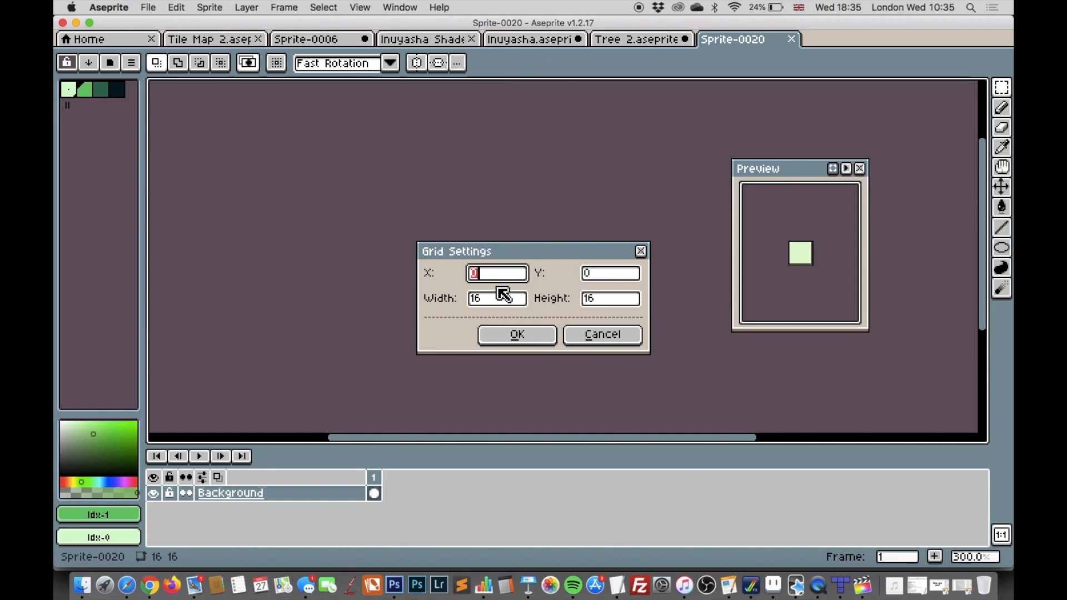
pyautogui.write('8')
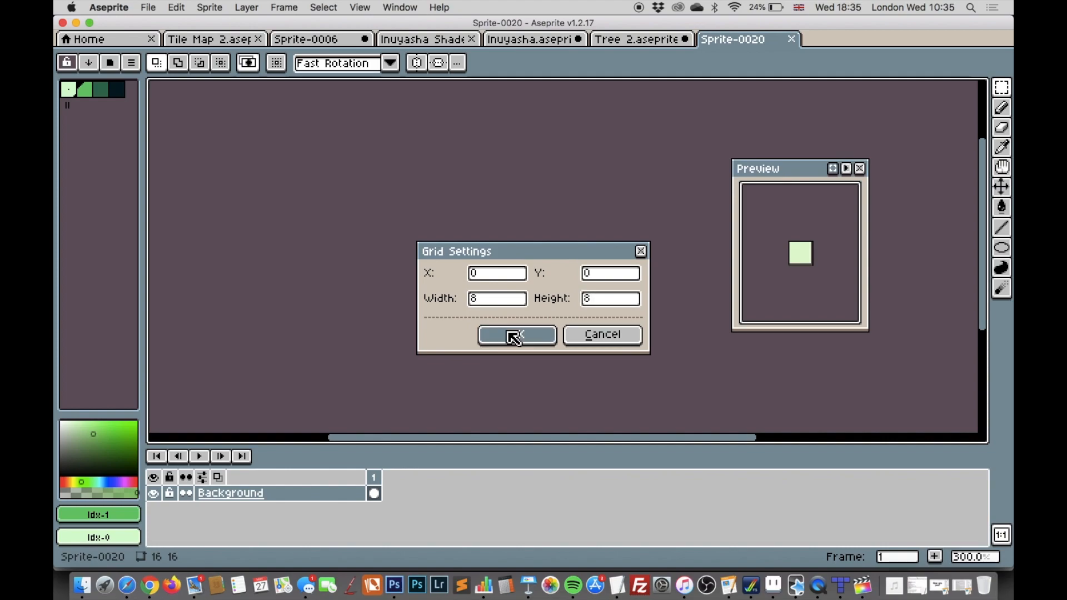
pyautogui.click(515, 334)
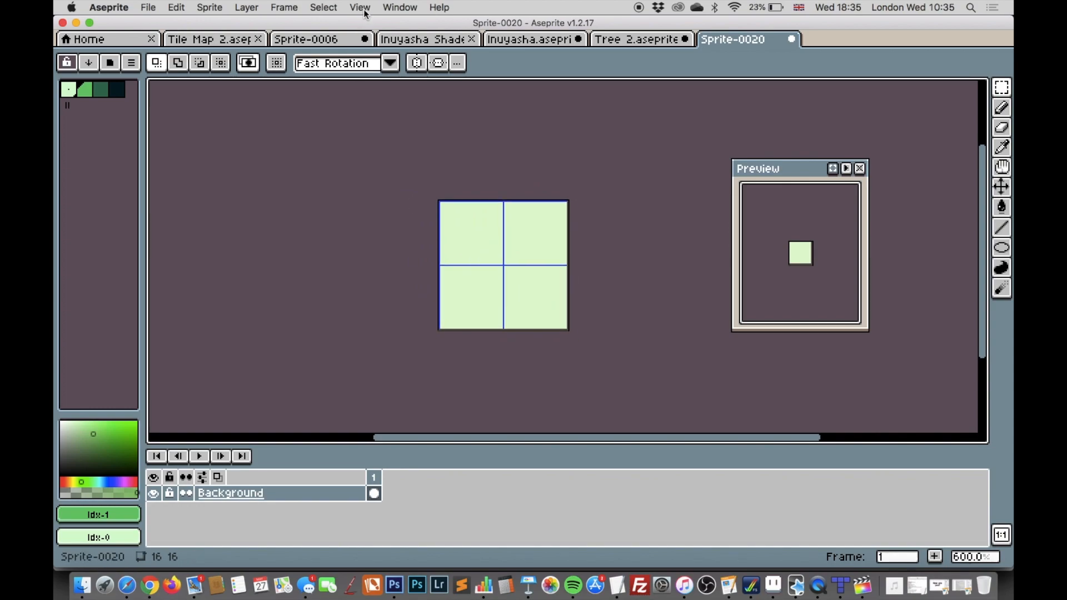
# Toggle the grid display off and back on over the tile
pyautogui.click(358, 8)
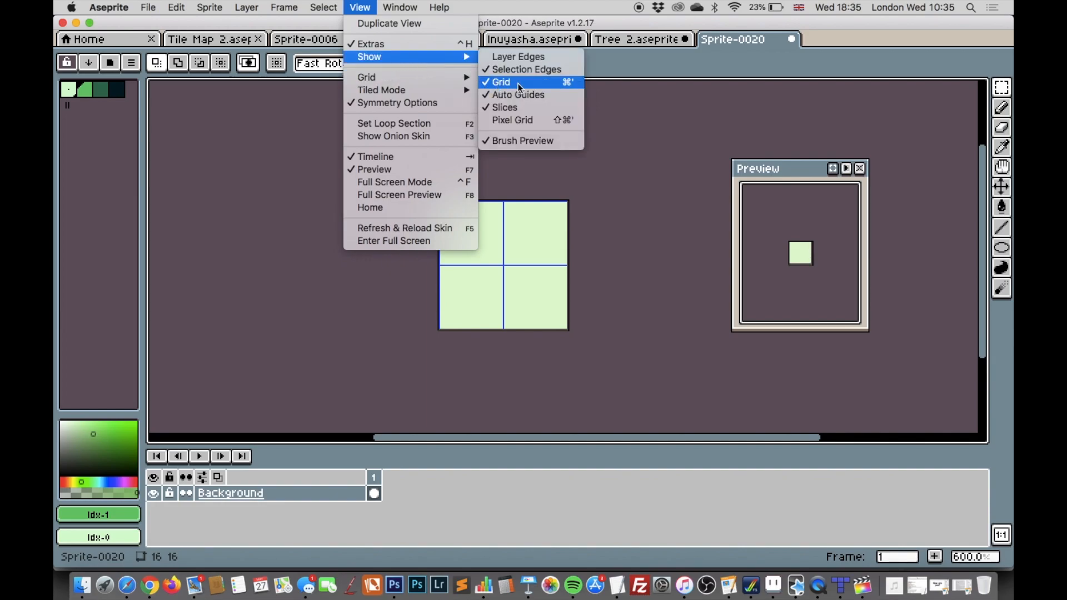
pyautogui.moveTo(531, 87)
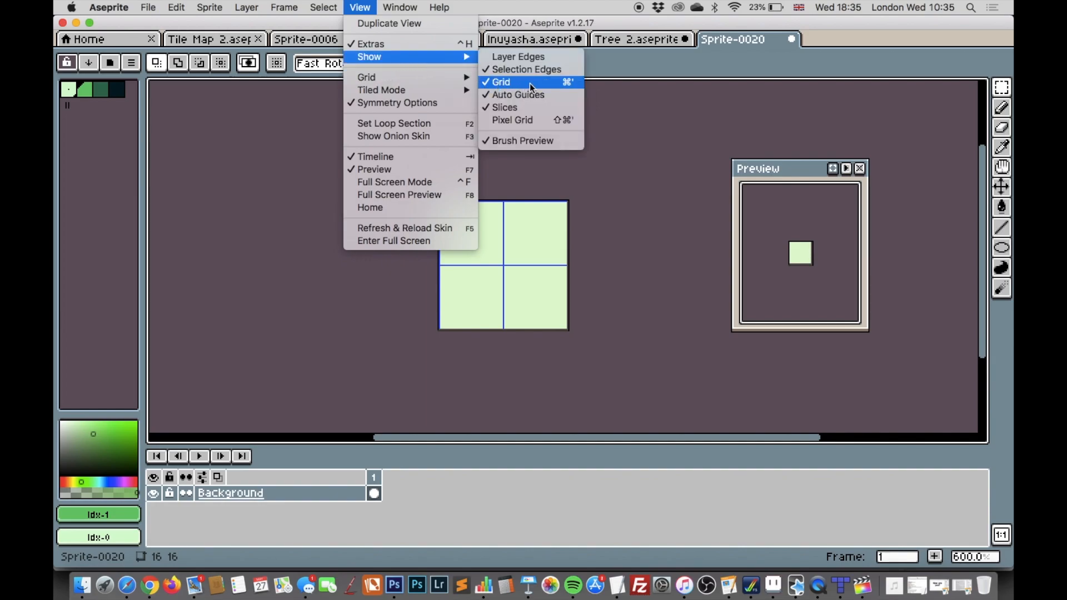
pyautogui.click(501, 82)
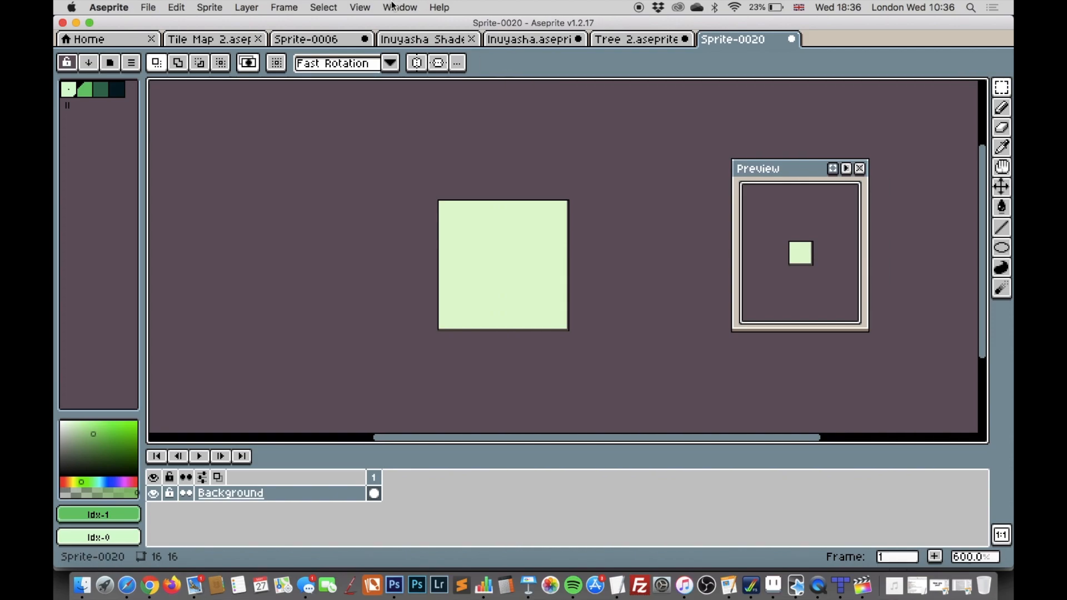
pyautogui.click(358, 8)
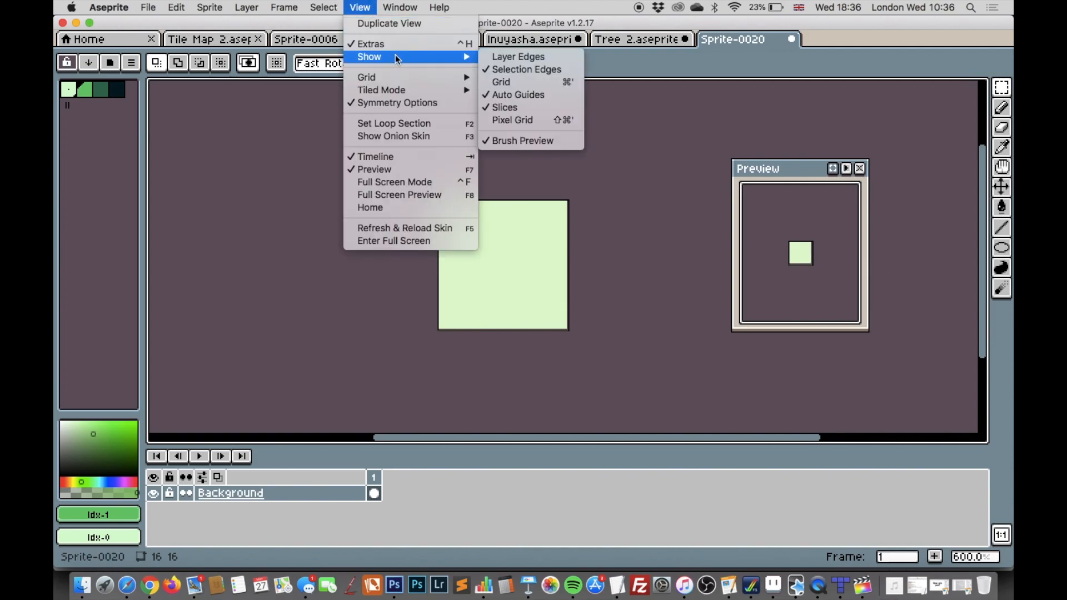
pyautogui.click(501, 81)
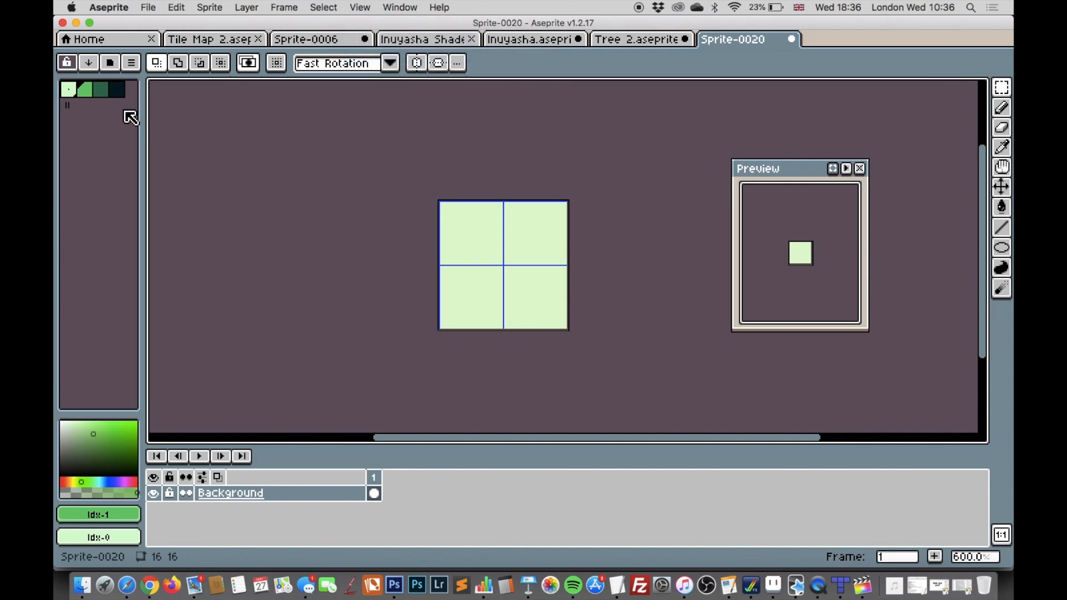
pyautogui.click(1001, 129)
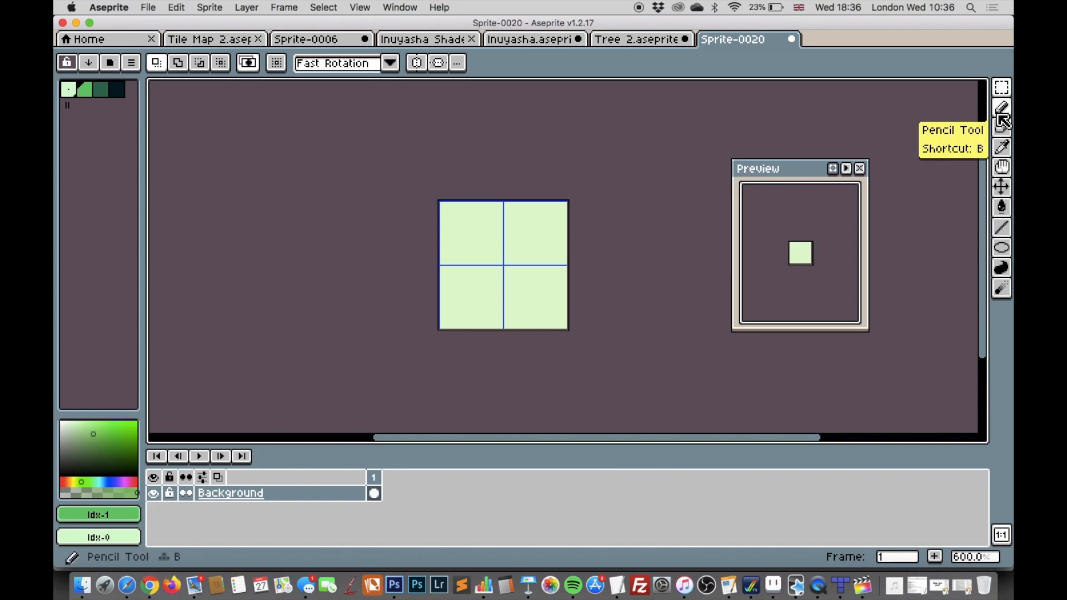
# Draw medium-green grass pixels with the Pencil, then switch to the dark-framed tile sprite
pyautogui.click(1001, 107)
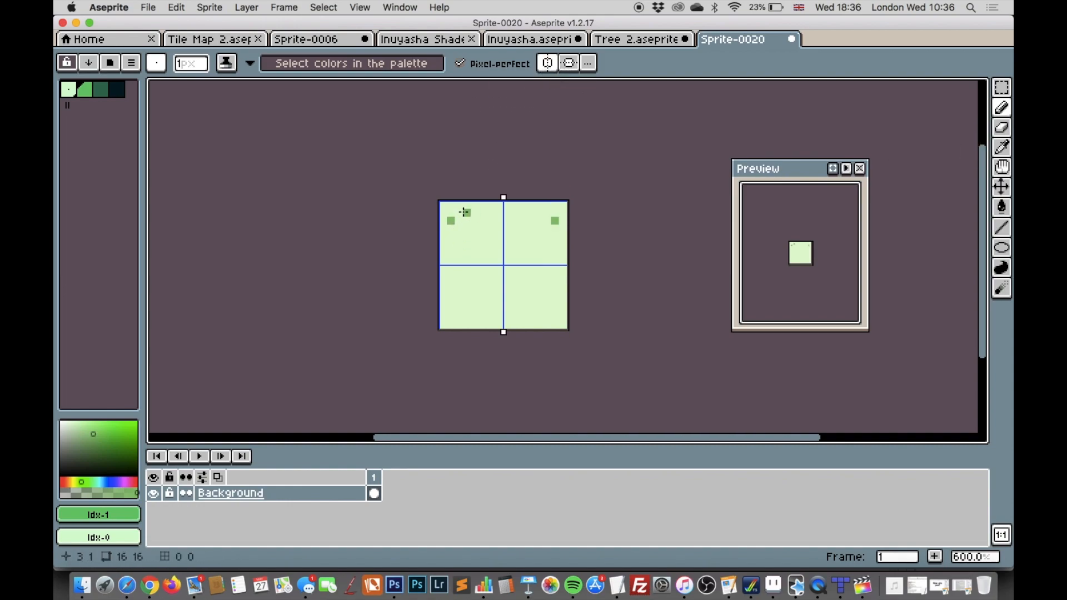
pyautogui.click(462, 229)
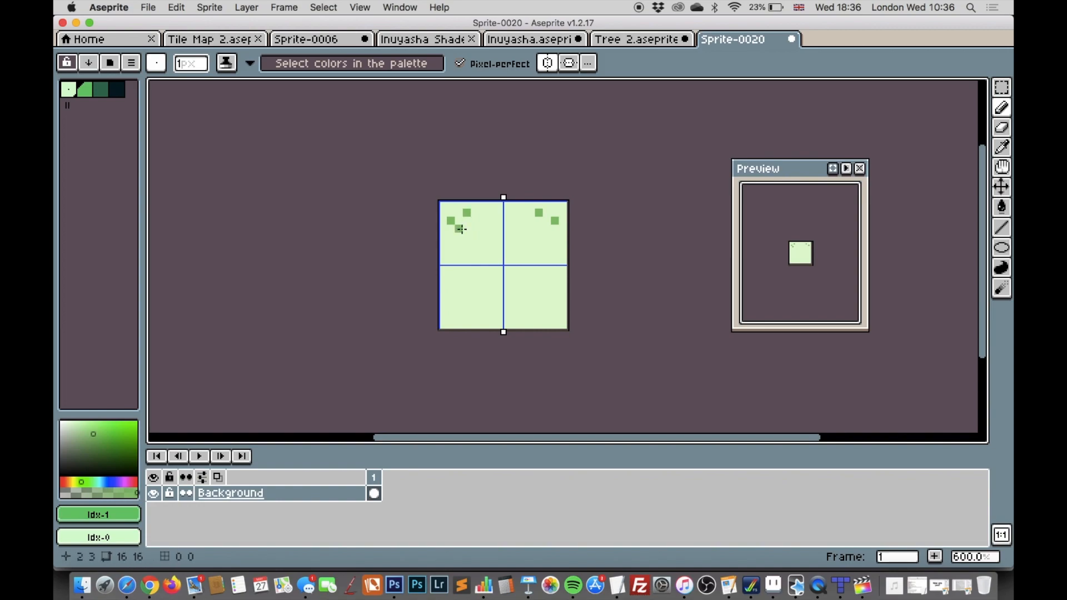
pyautogui.click(450, 256)
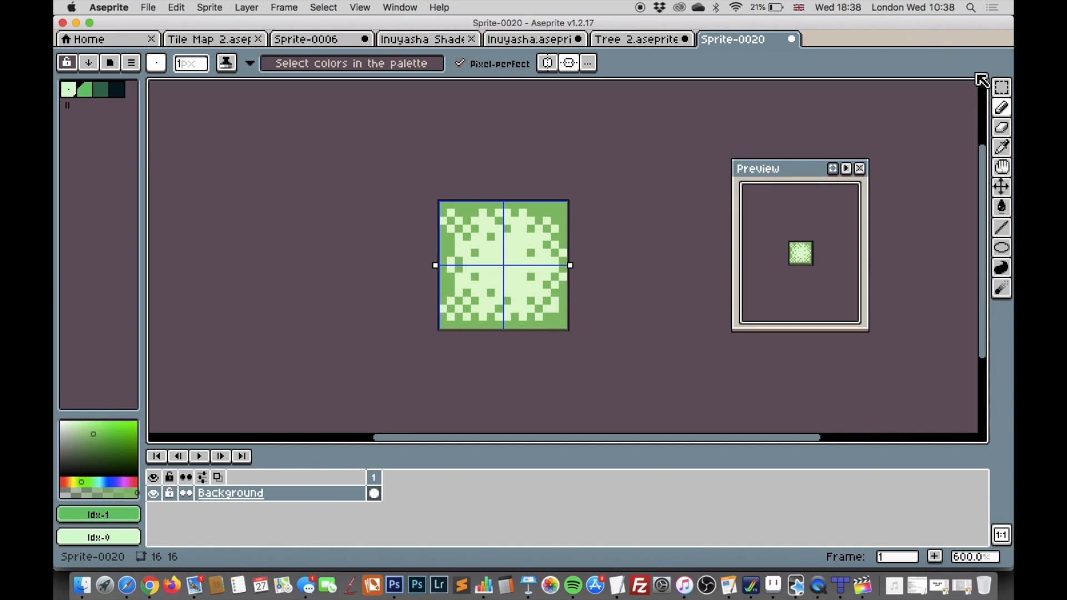
pyautogui.click(838, 39)
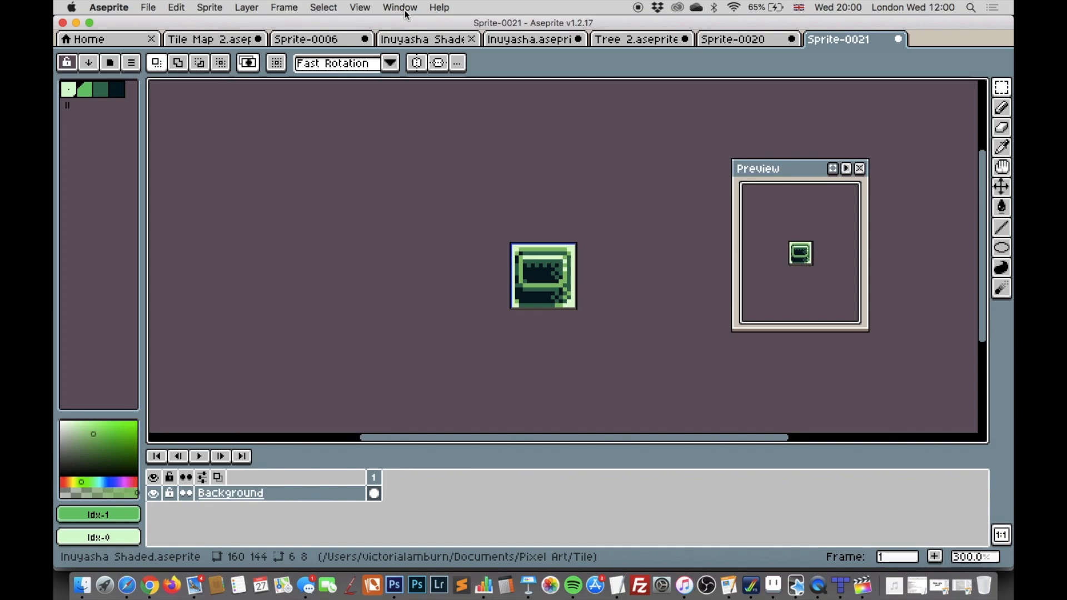
# Create a new 48×48 px indexed sprite via File > New
pyautogui.click(839, 39)
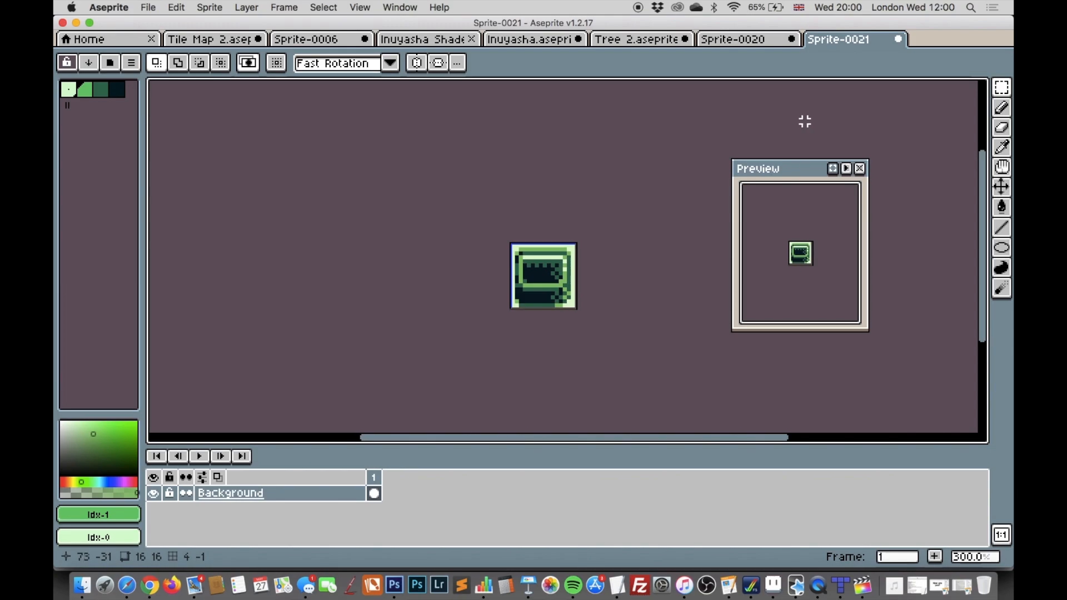
pyautogui.click(147, 8)
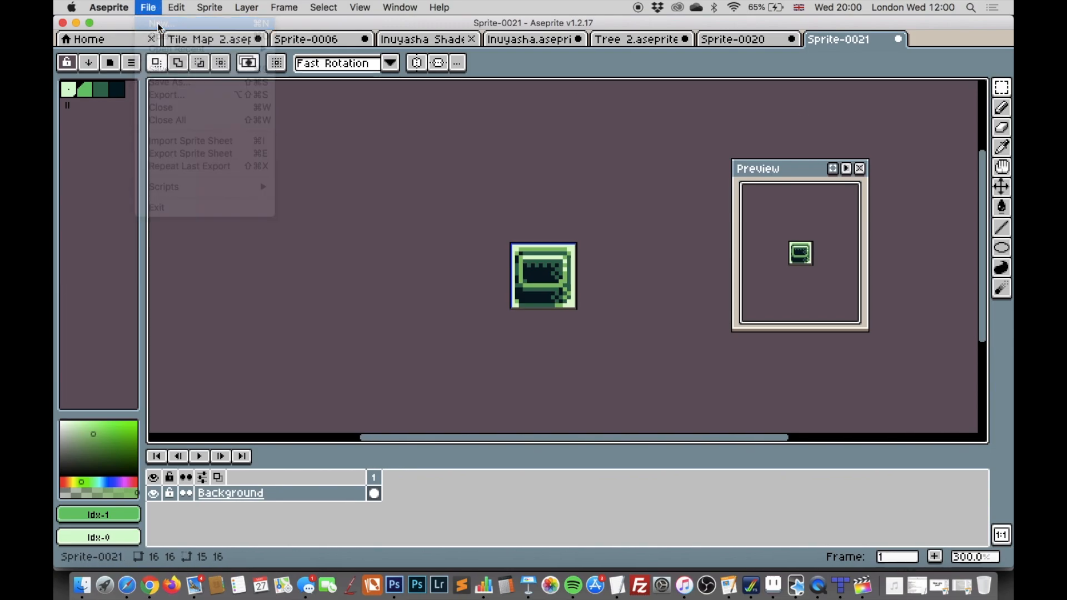
pyautogui.click(161, 22)
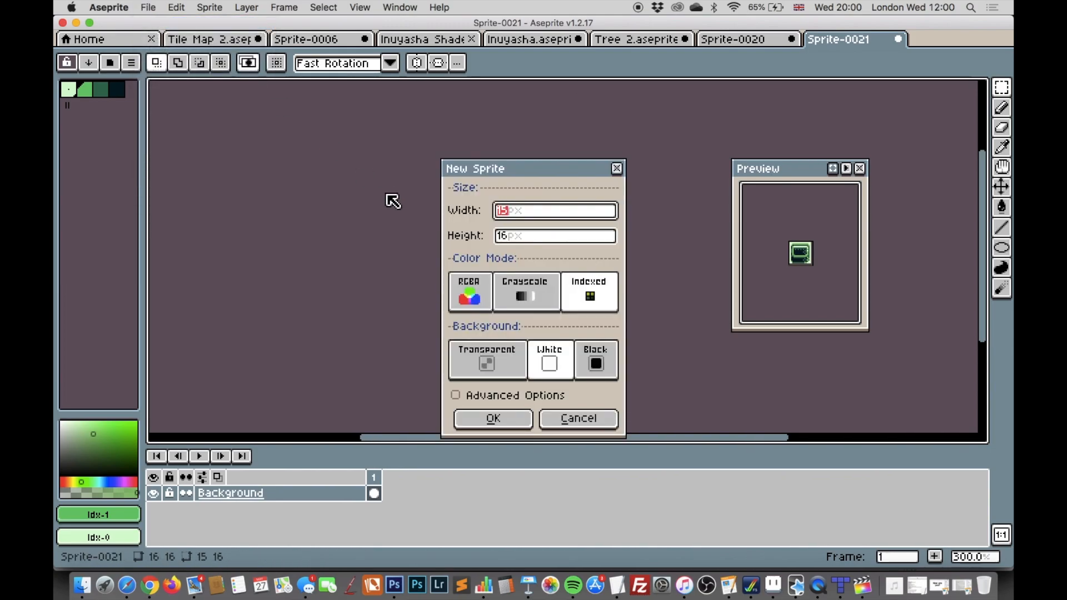
pyautogui.write('48')
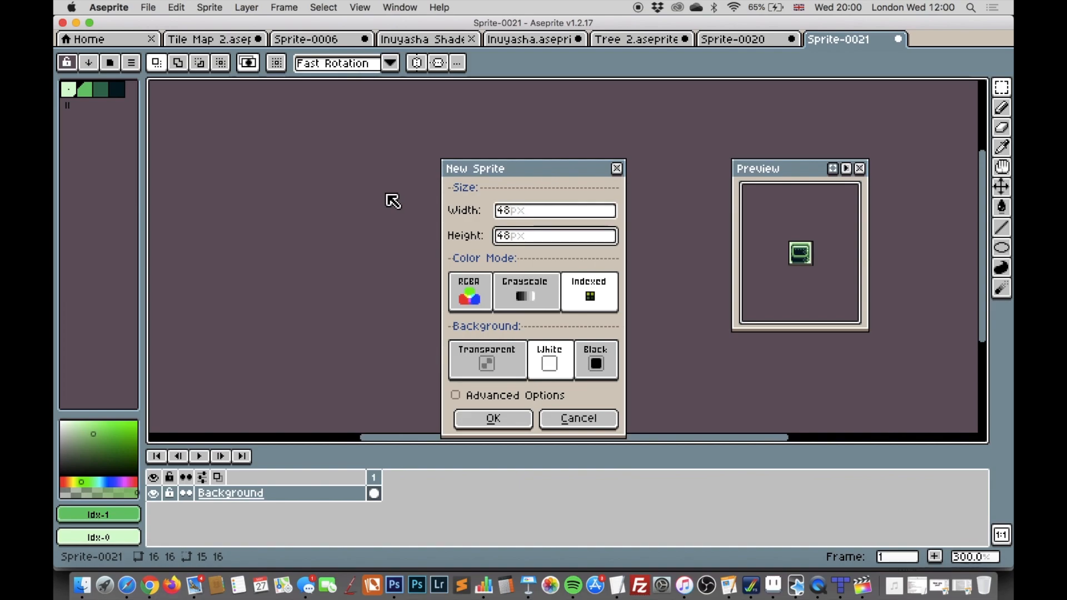
pyautogui.moveTo(426, 380)
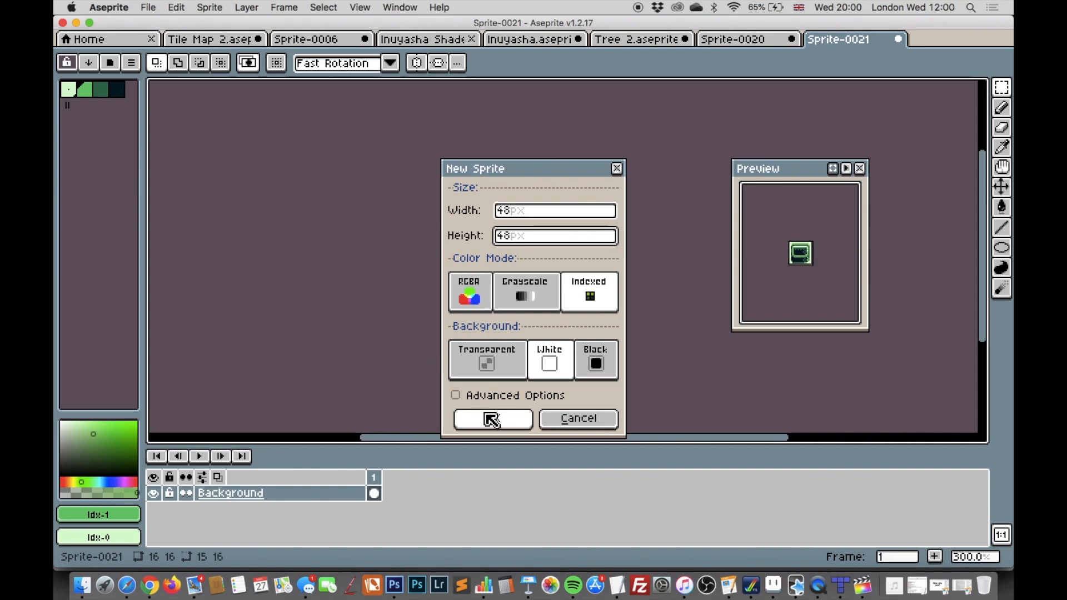
pyautogui.click(359, 8)
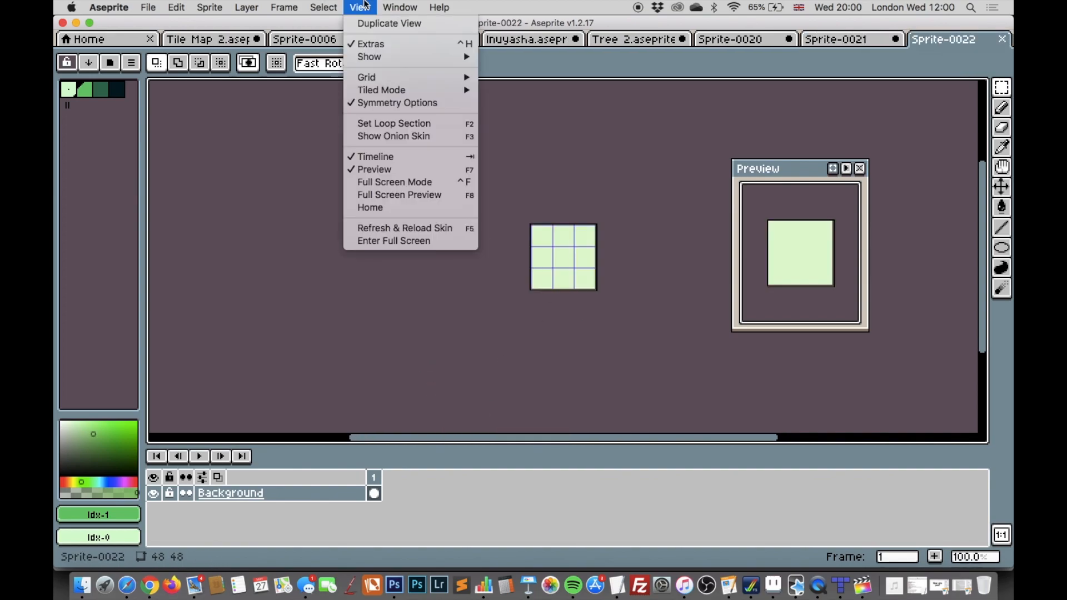
pyautogui.moveTo(369, 56)
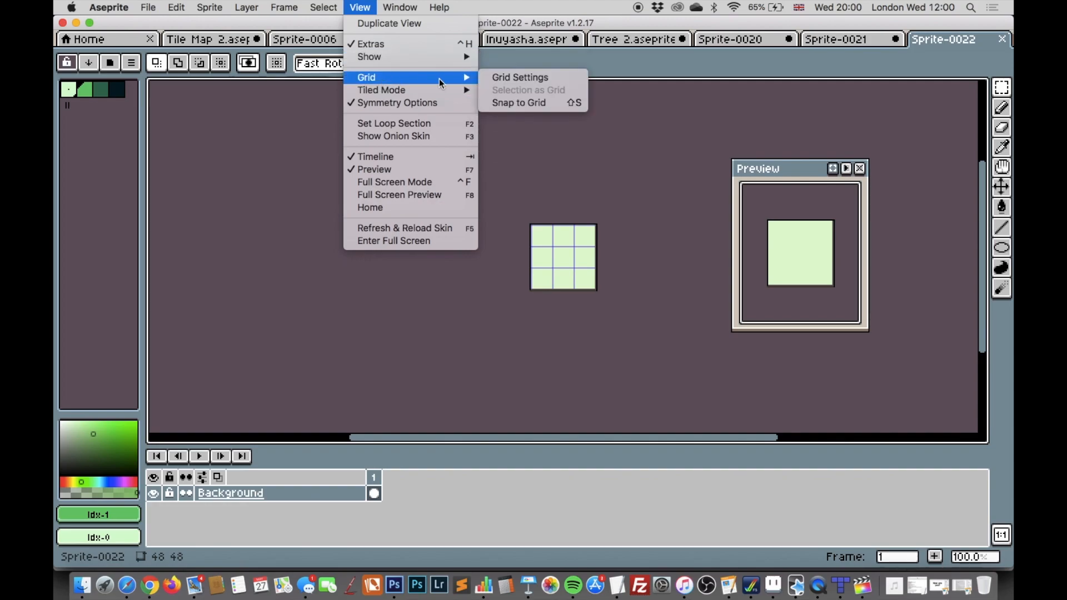
# Turn on Snap to Grid for the 48×48 sprite
pyautogui.click(520, 77)
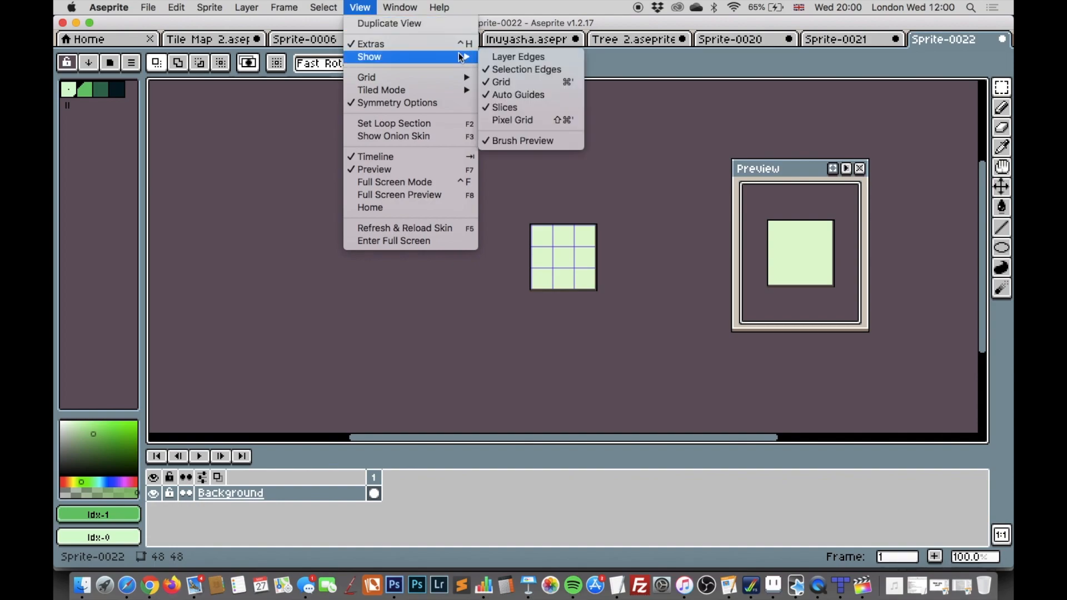
pyautogui.moveTo(501, 81)
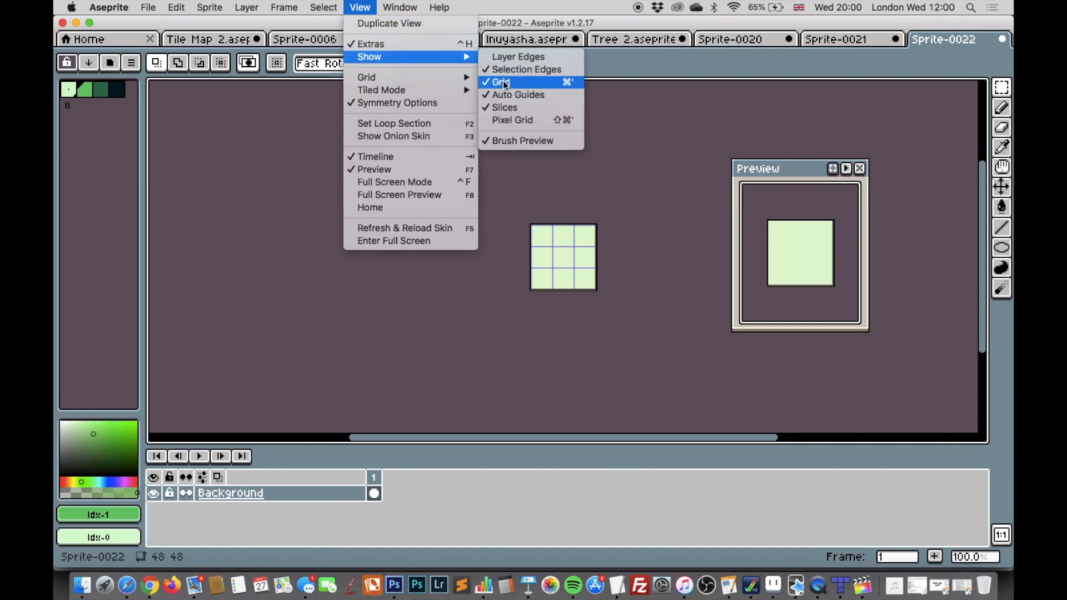
pyautogui.moveTo(366, 76)
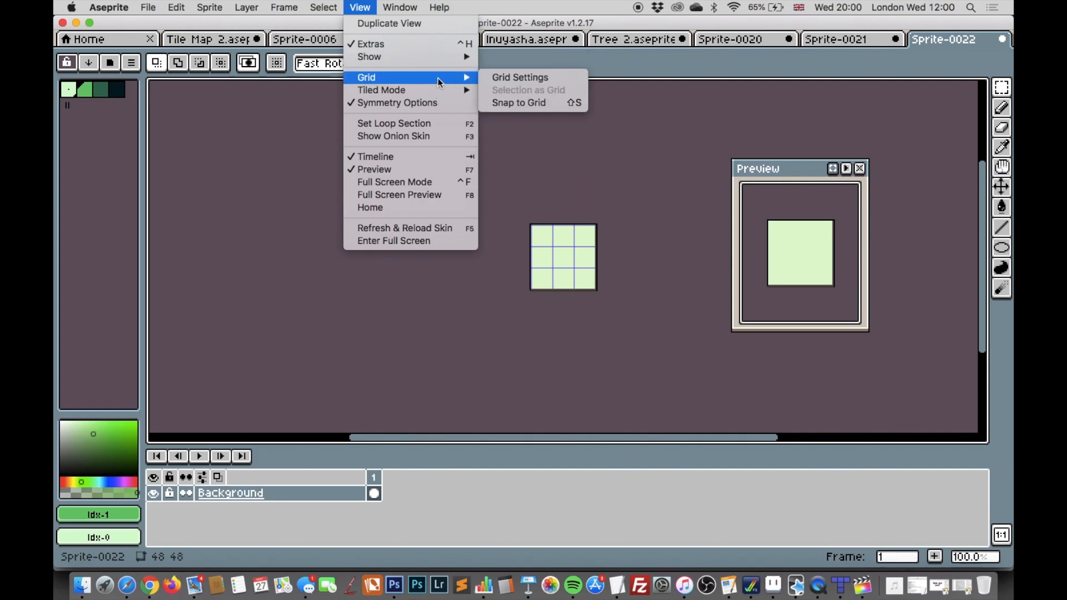
pyautogui.moveTo(517, 102)
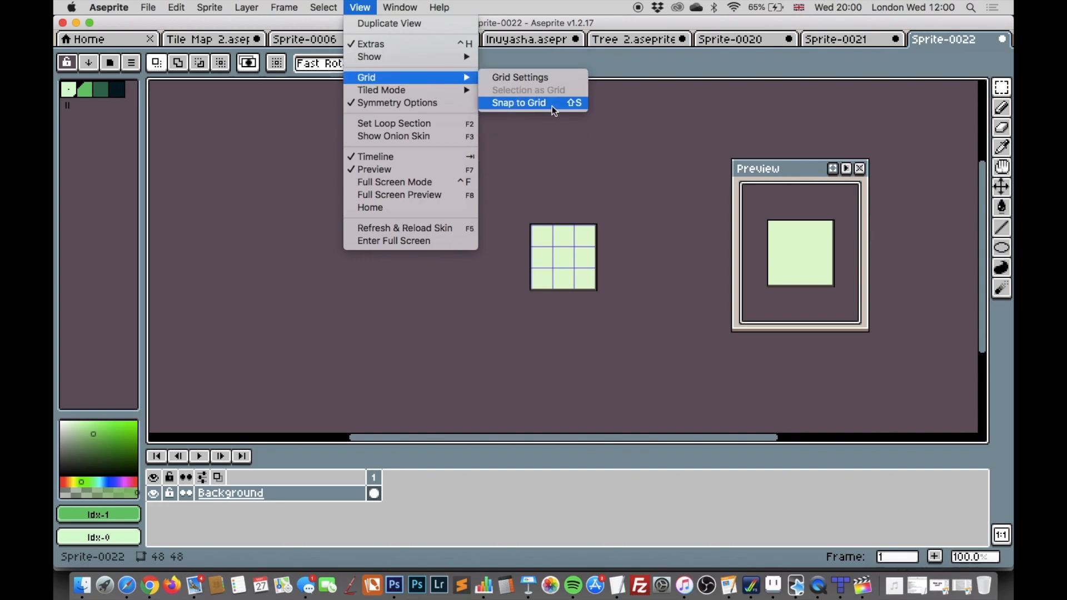
pyautogui.click(518, 102)
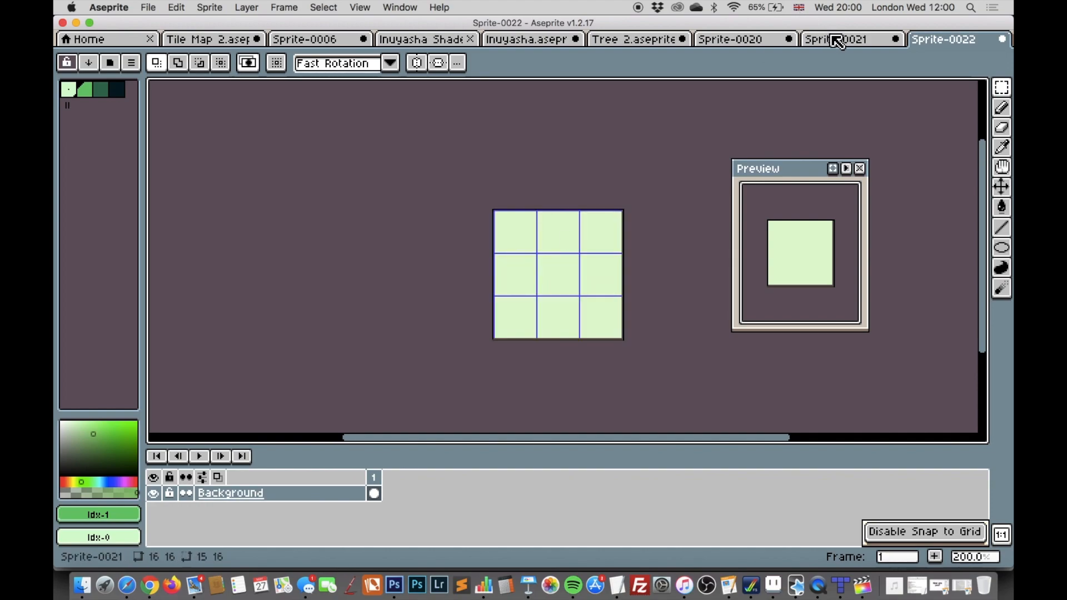
# Copy the dark tile from Sprite-0021 into Sprite-0022 and snap it into the top-left grid cell
pyautogui.click(836, 39)
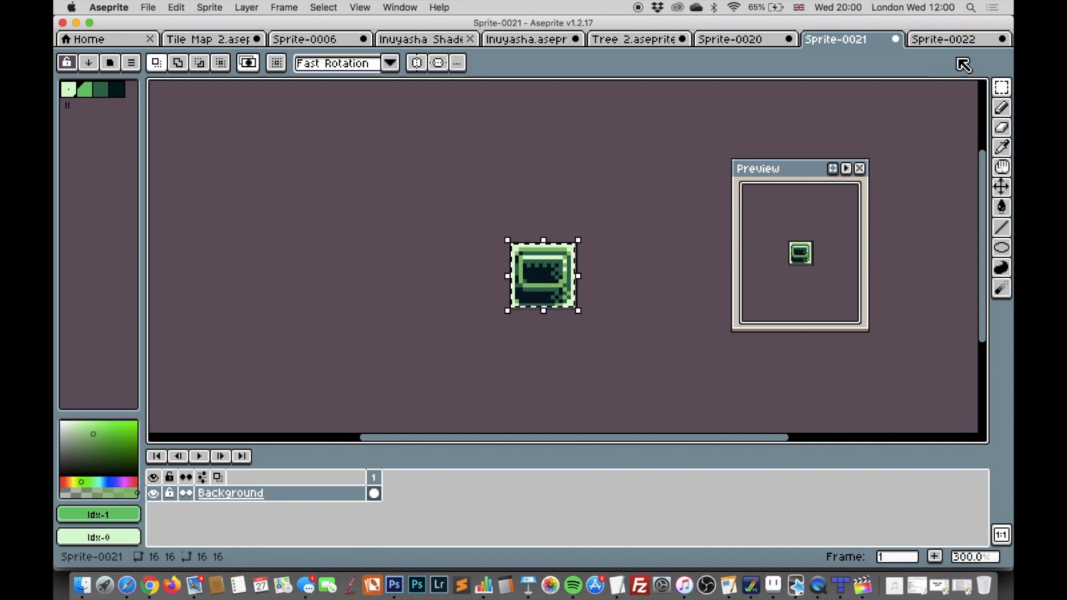
pyautogui.click(944, 38)
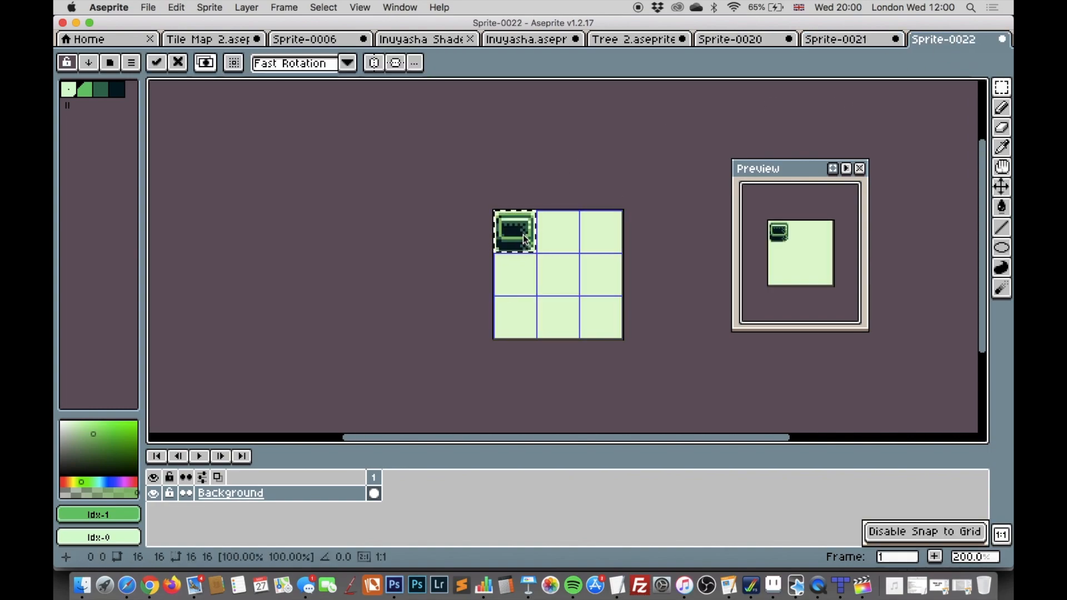
pyautogui.moveTo(513, 230); pyautogui.dragTo(560, 230)
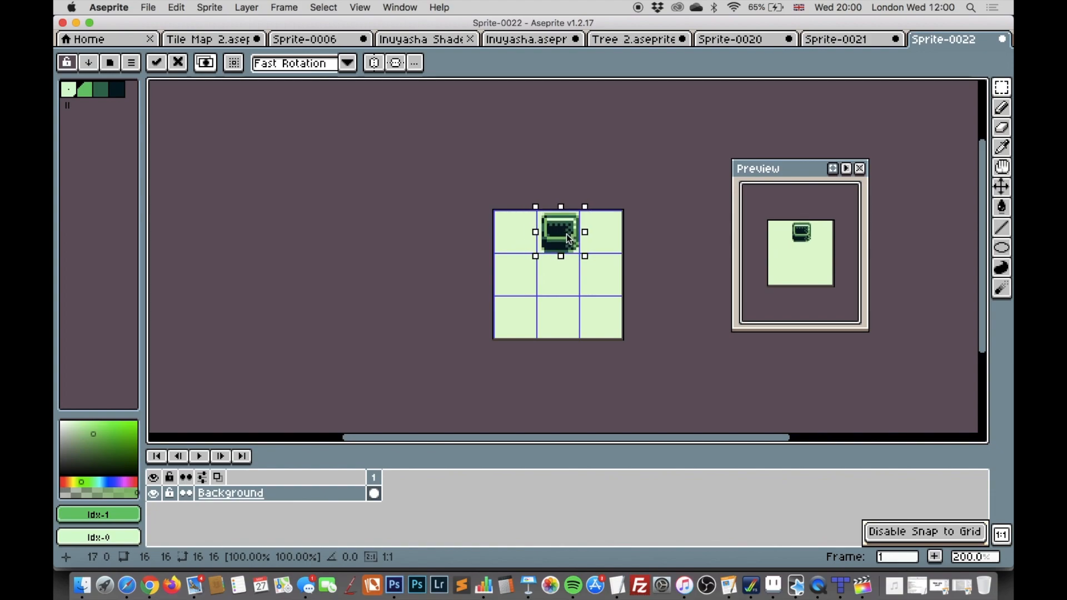
pyautogui.moveTo(564, 235); pyautogui.dragTo(559, 245)
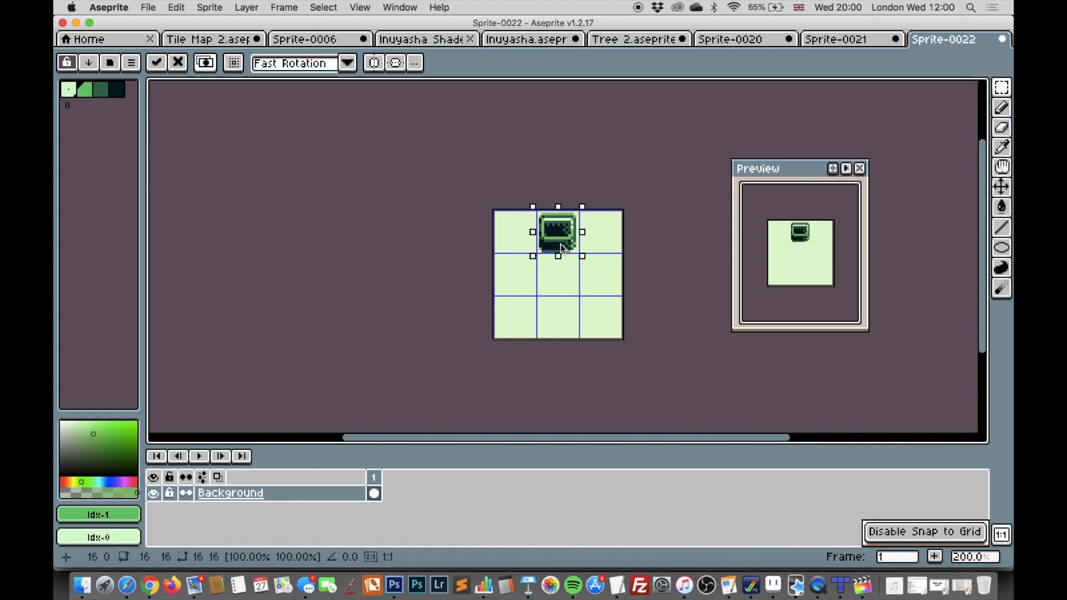
pyautogui.moveTo(557, 231); pyautogui.dragTo(514, 274)
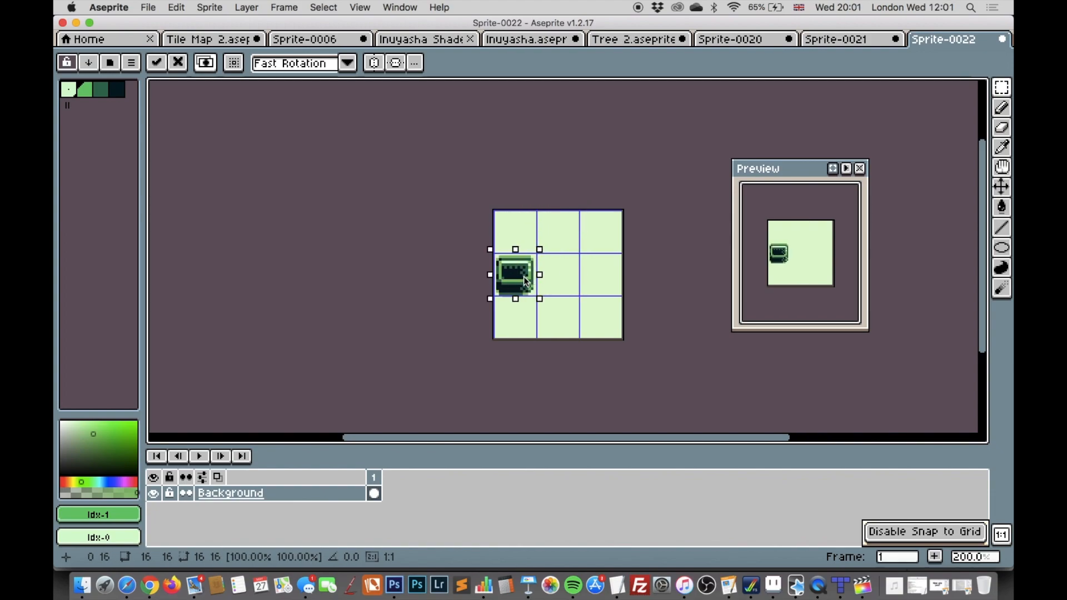
pyautogui.moveTo(514, 273); pyautogui.dragTo(514, 230)
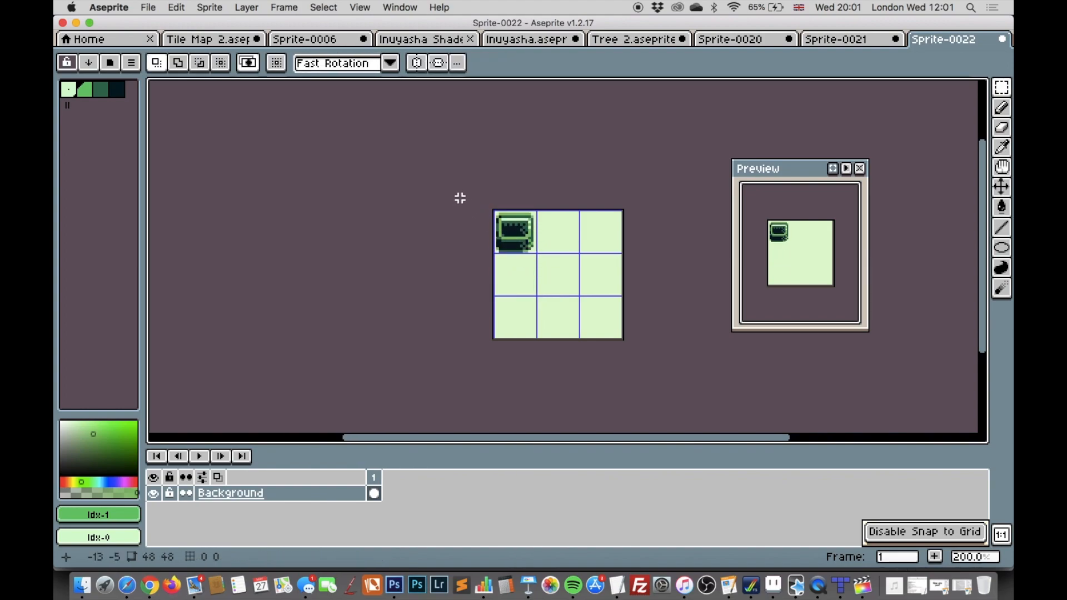
pyautogui.click(147, 8)
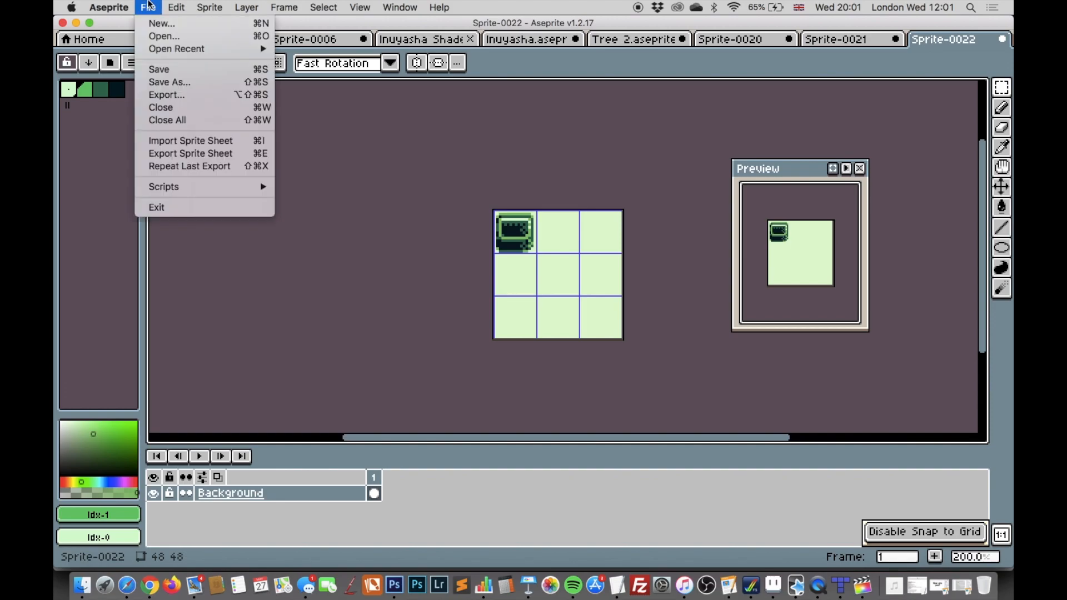
pyautogui.moveTo(164, 95)
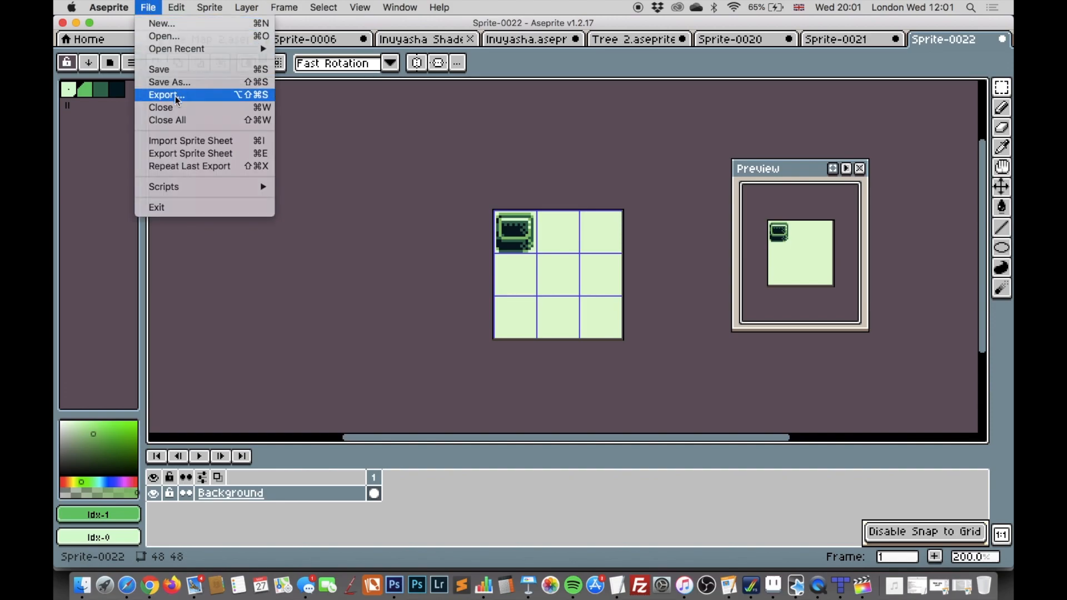
pyautogui.click(164, 95)
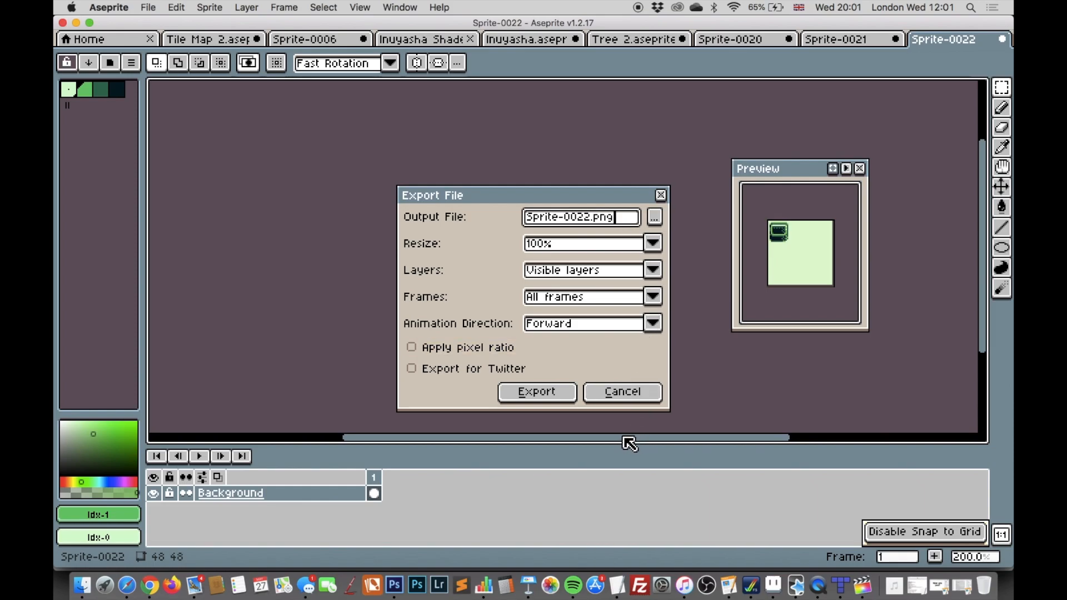
pyautogui.moveTo(623, 439)
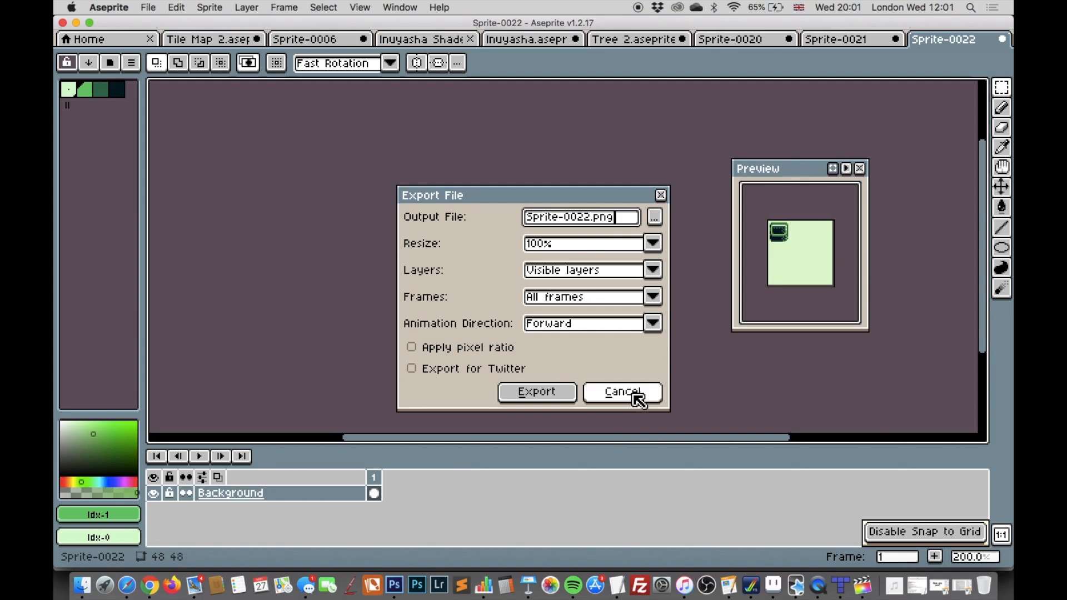
pyautogui.click(620, 391)
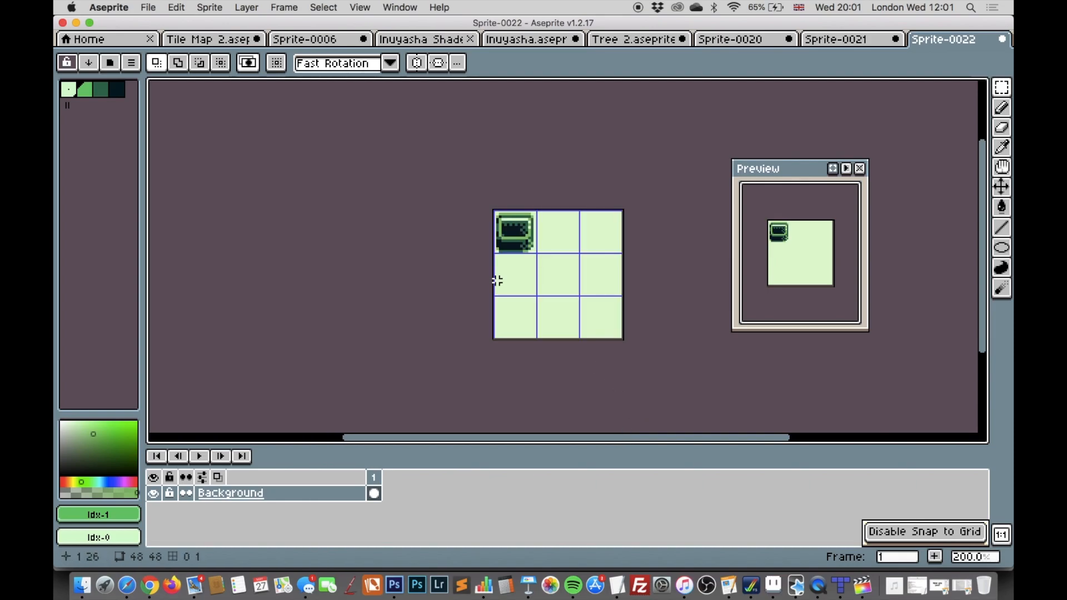
# Enlarge the canvas to 96×96 px anchored top-left via Sprite > Canvas Size
pyautogui.click(246, 8)
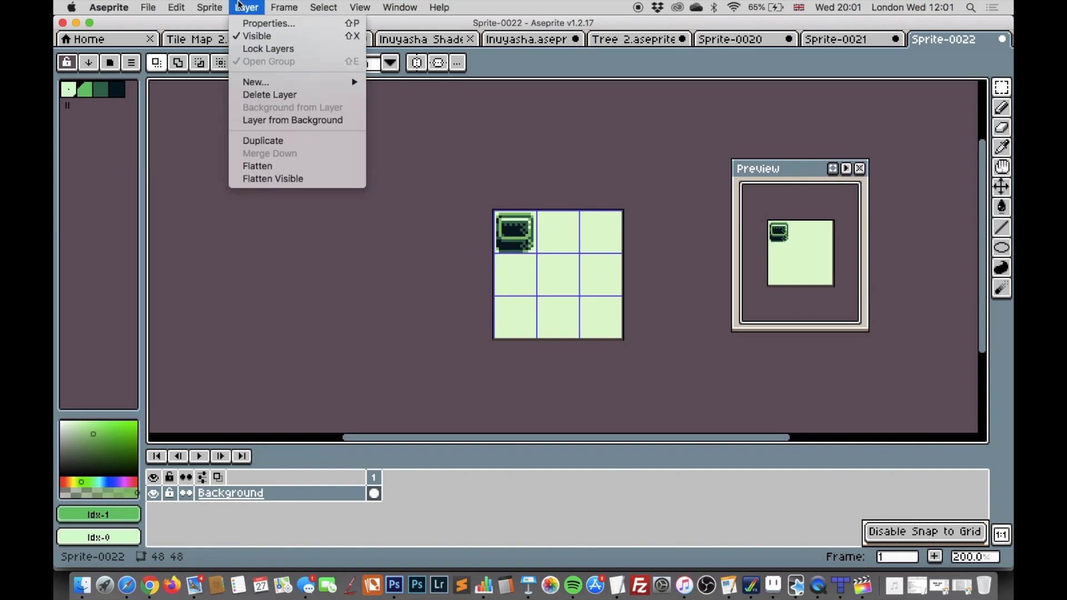
pyautogui.click(209, 8)
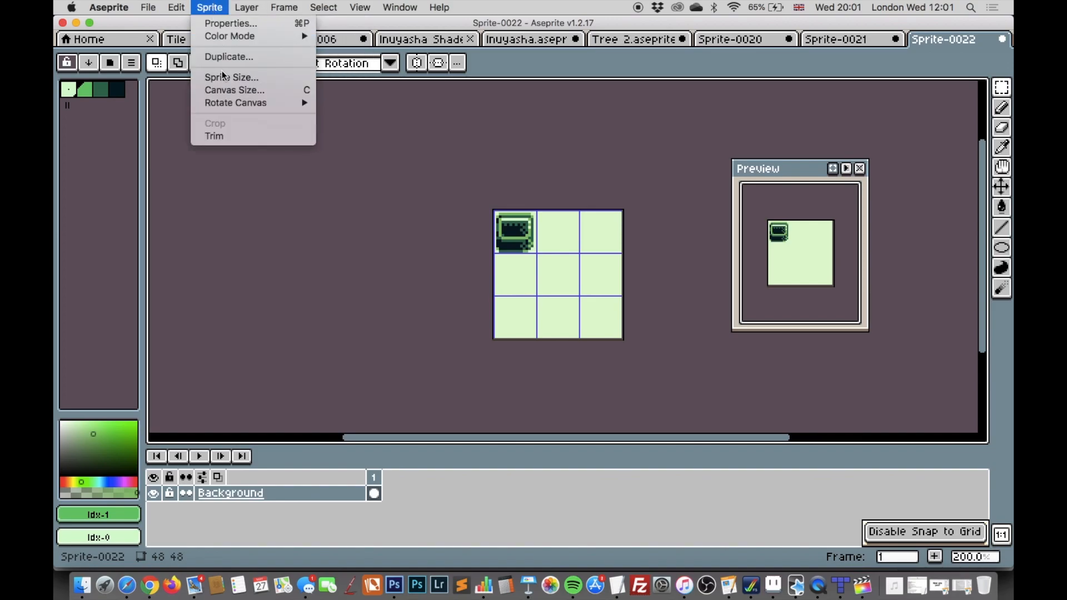
pyautogui.click(235, 90)
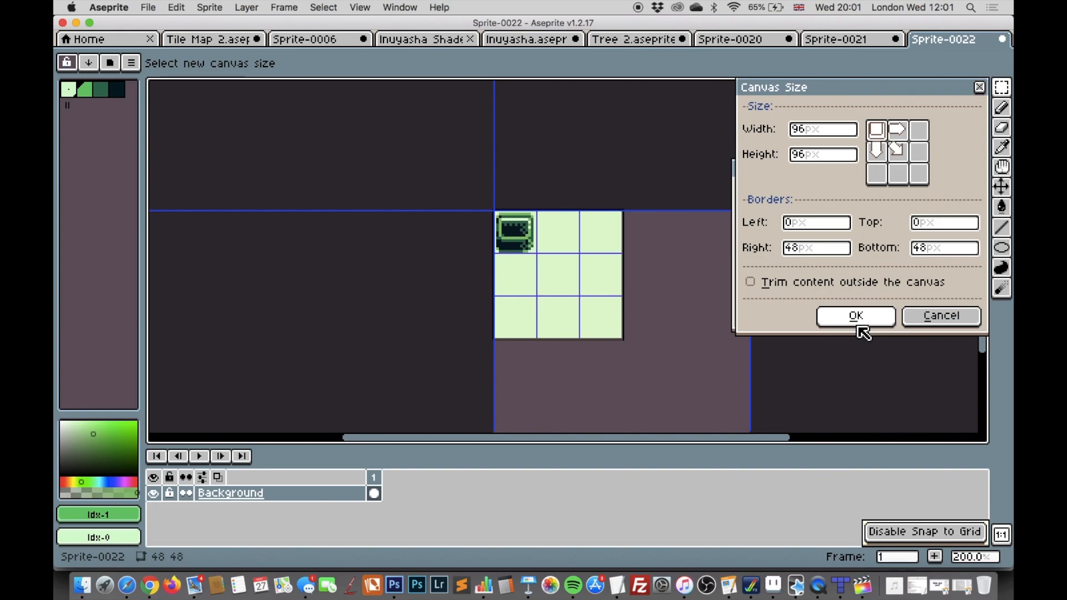
pyautogui.click(855, 314)
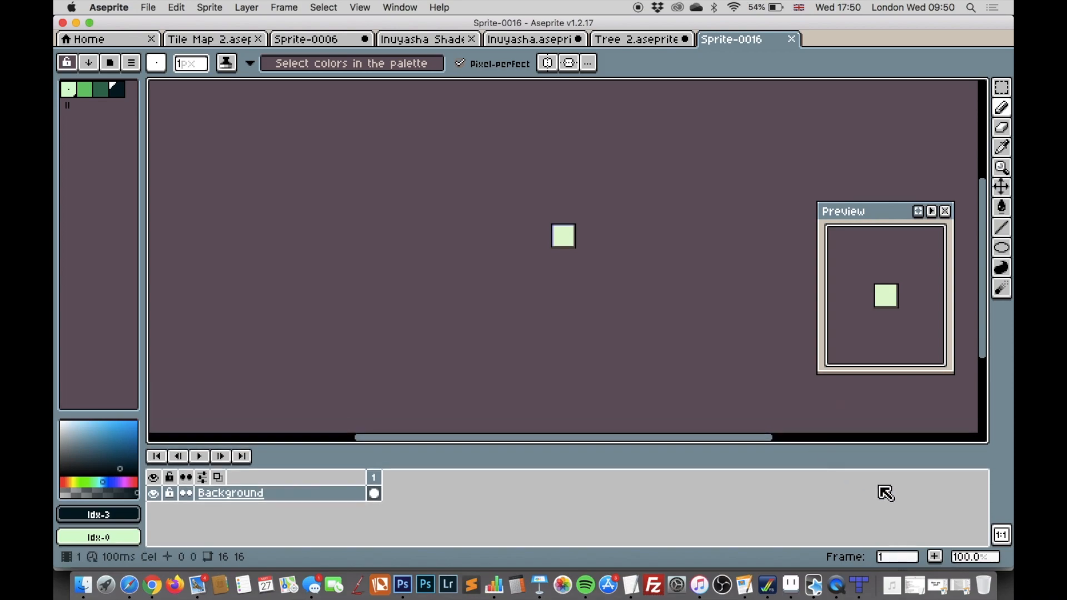
# Zoom in on Sprite-0016 and adjust its grid settings from the View menu
pyautogui.click(974, 557)
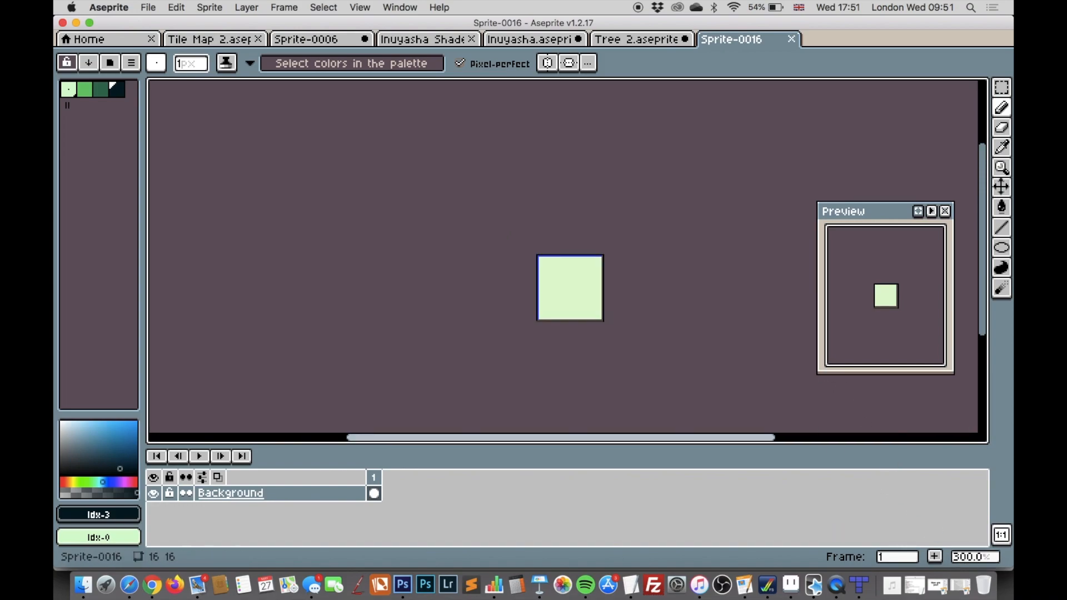
pyautogui.click(322, 8)
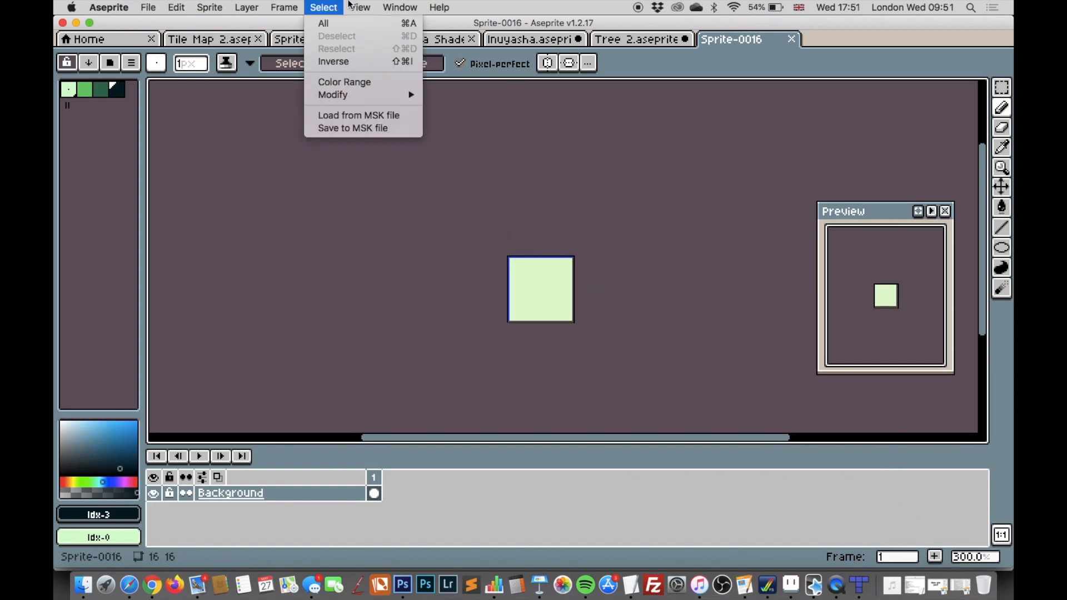
pyautogui.click(359, 8)
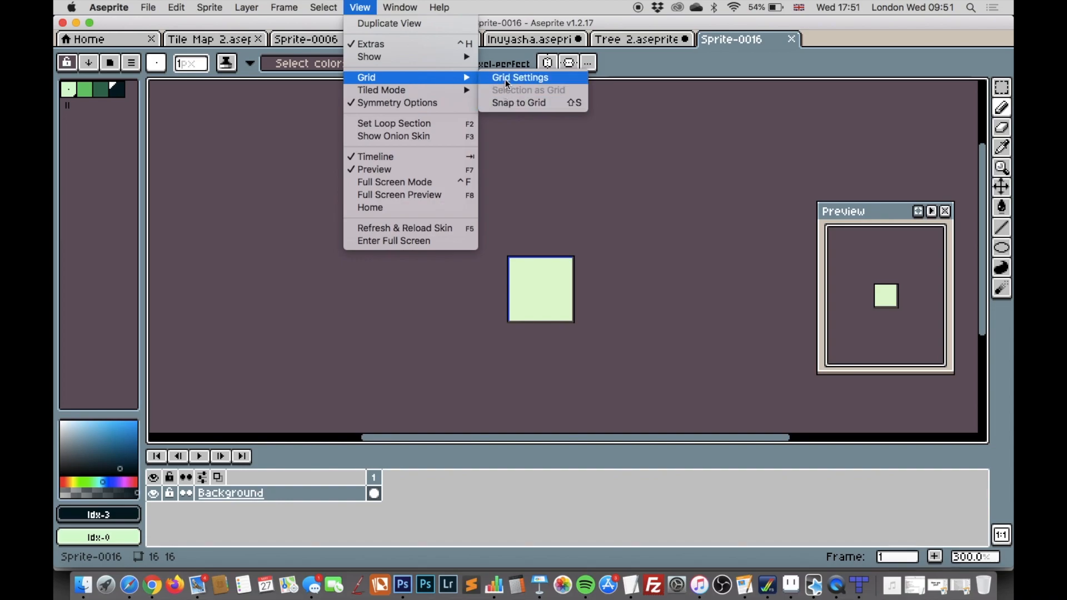
pyautogui.click(519, 77)
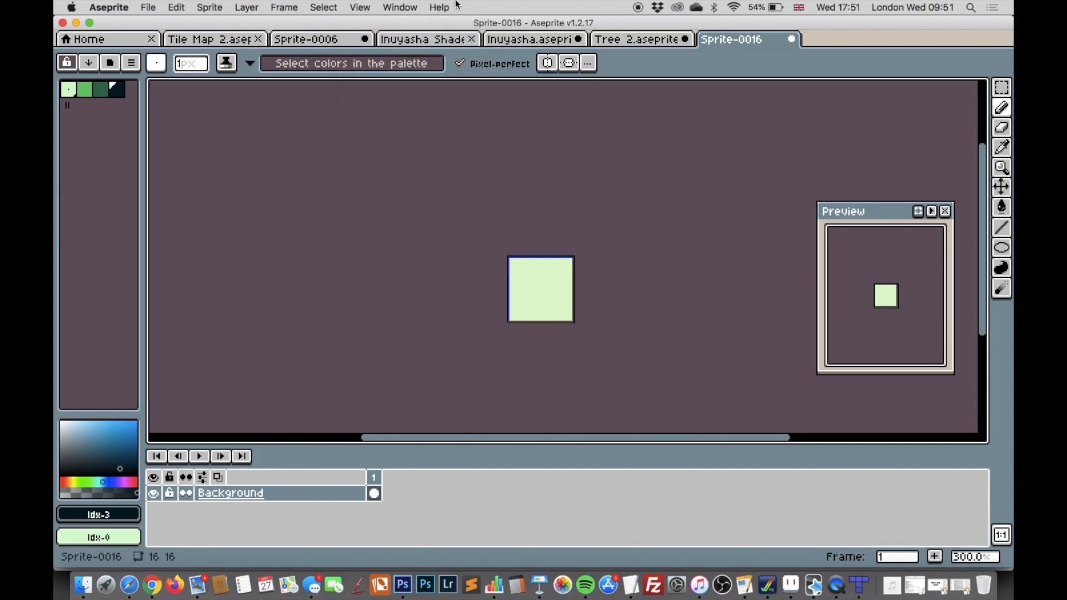
pyautogui.click(359, 8)
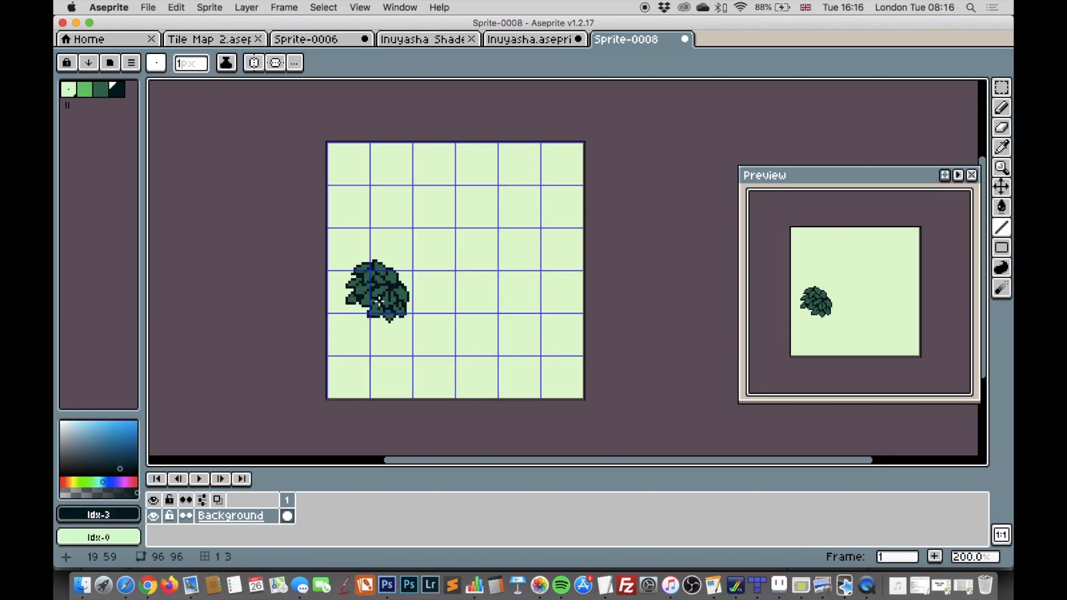
# Review the tree sprite, then move to Tiled and close its home page
pyautogui.click(373, 276)
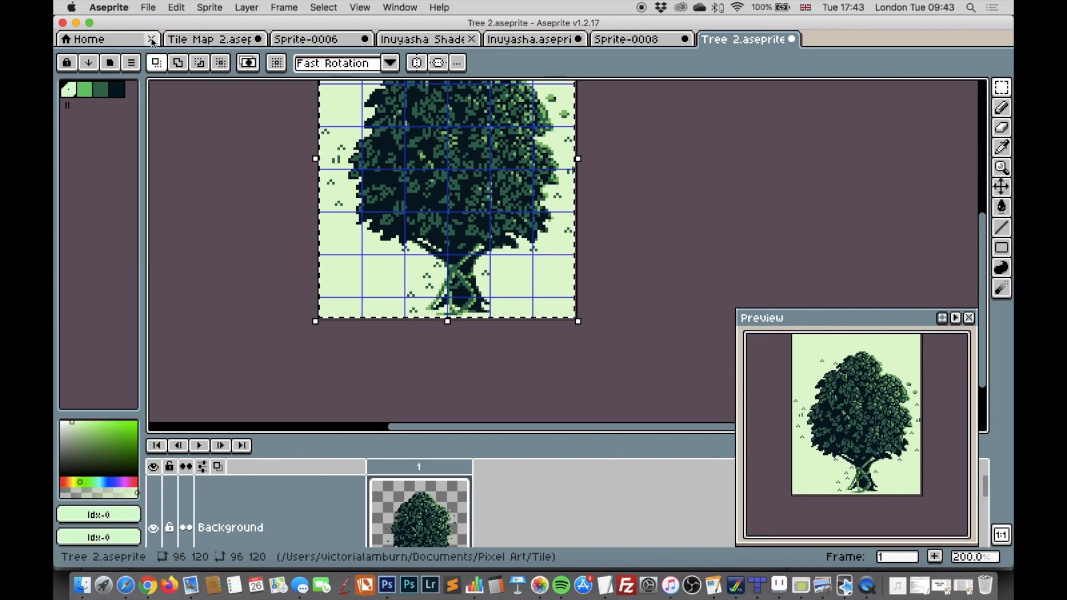
pyautogui.click(210, 39)
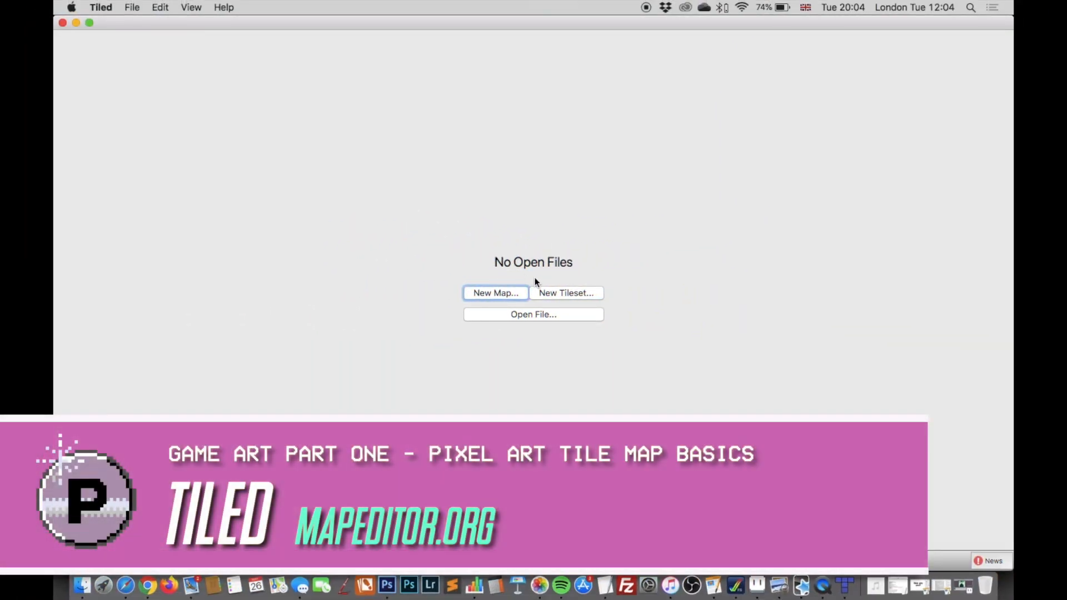
# Name the new tileset 'Inuyasha Forest Tileset 2' and choose Tile Map 2.png as its source
pyautogui.click(566, 293)
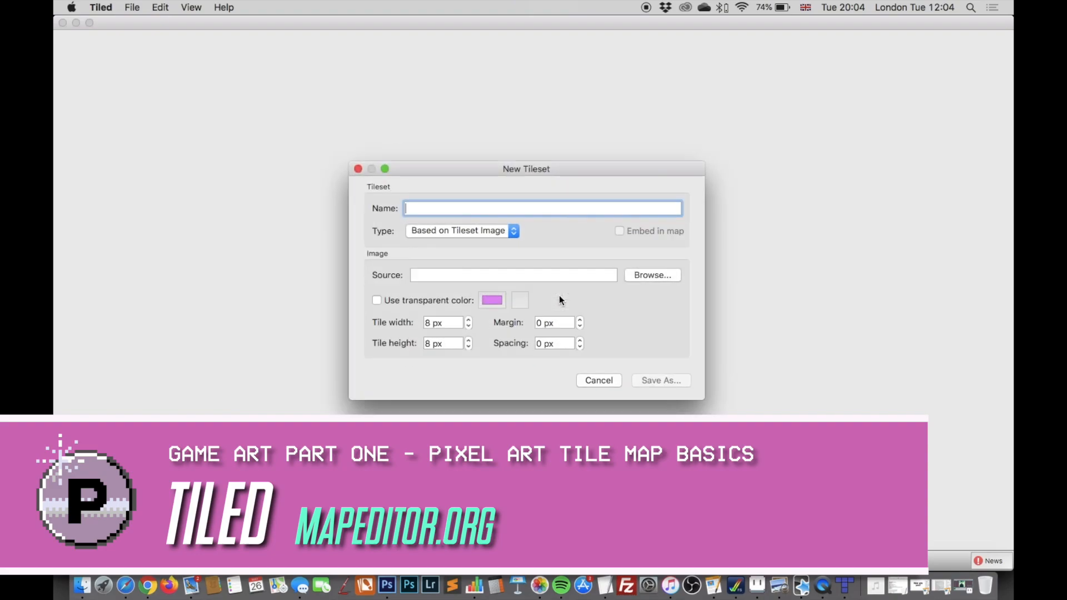
pyautogui.write('Inuyasha')
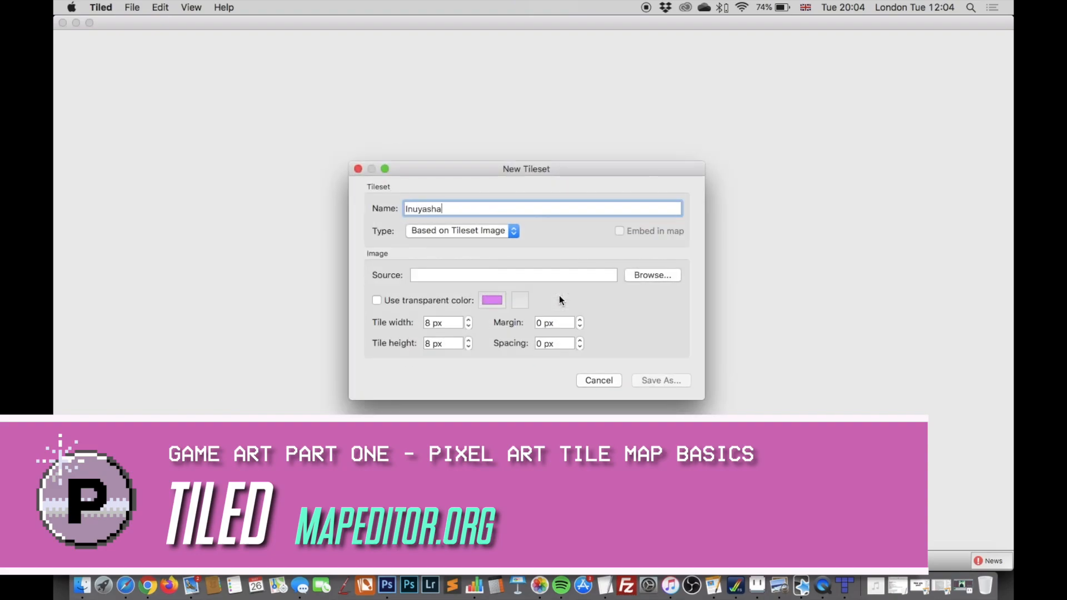
pyautogui.write('Tileset 2')
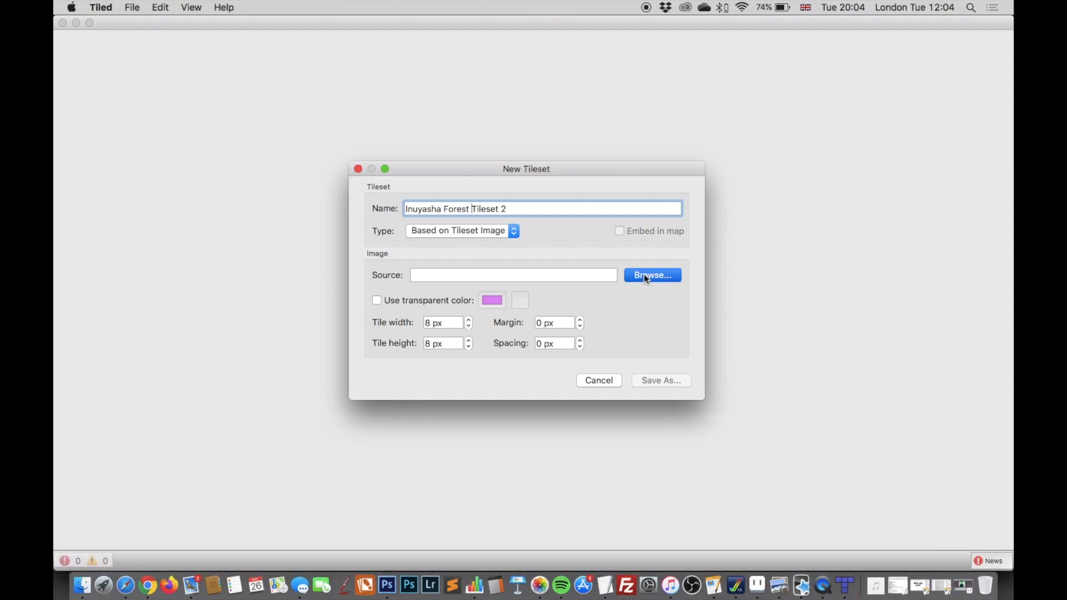
pyautogui.click(651, 274)
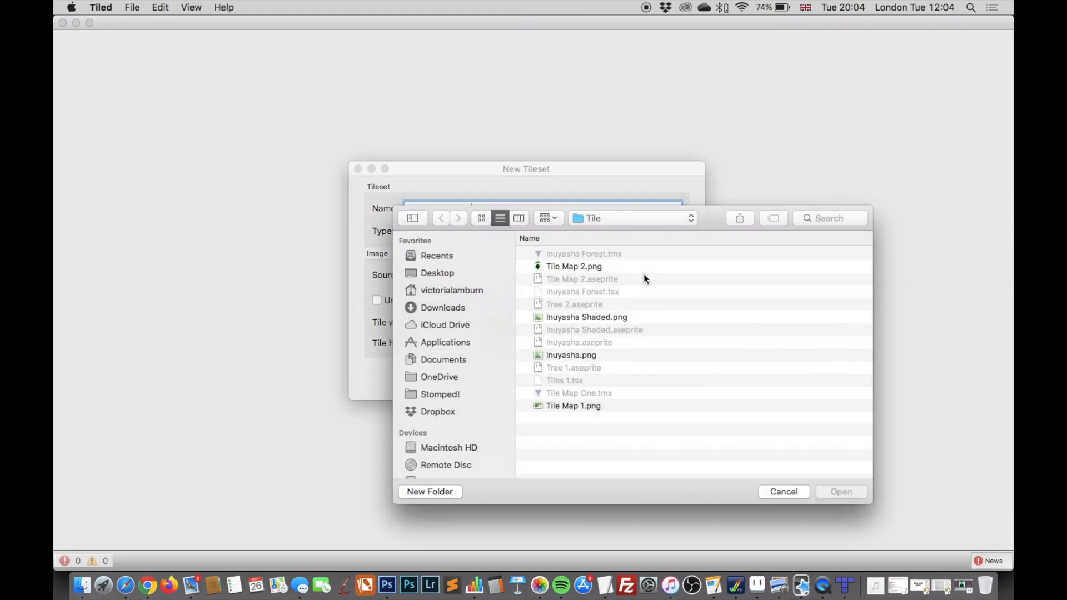
pyautogui.click(574, 266)
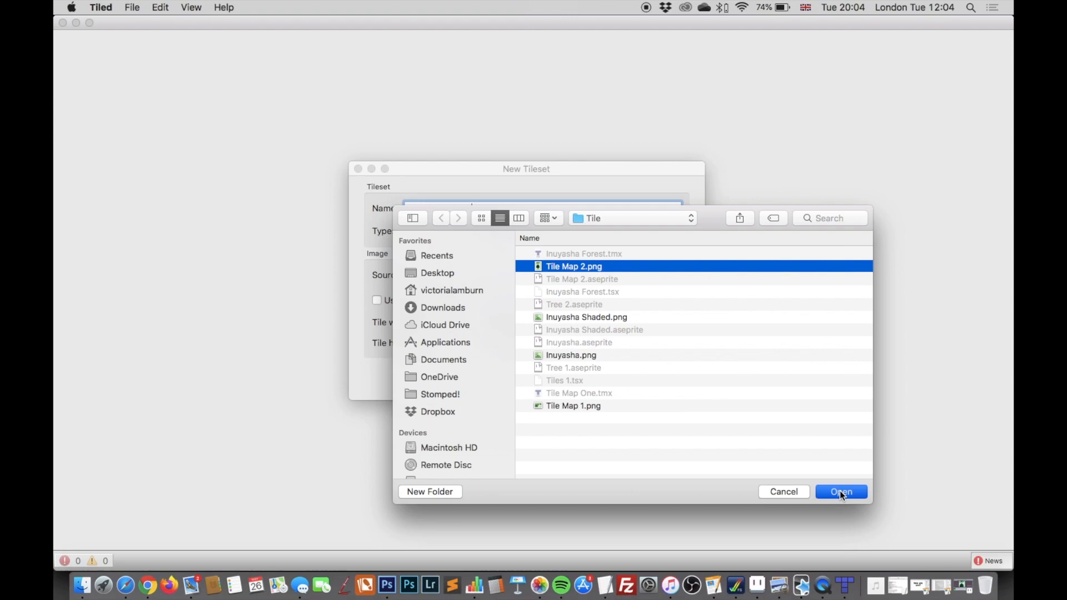
pyautogui.click(840, 492)
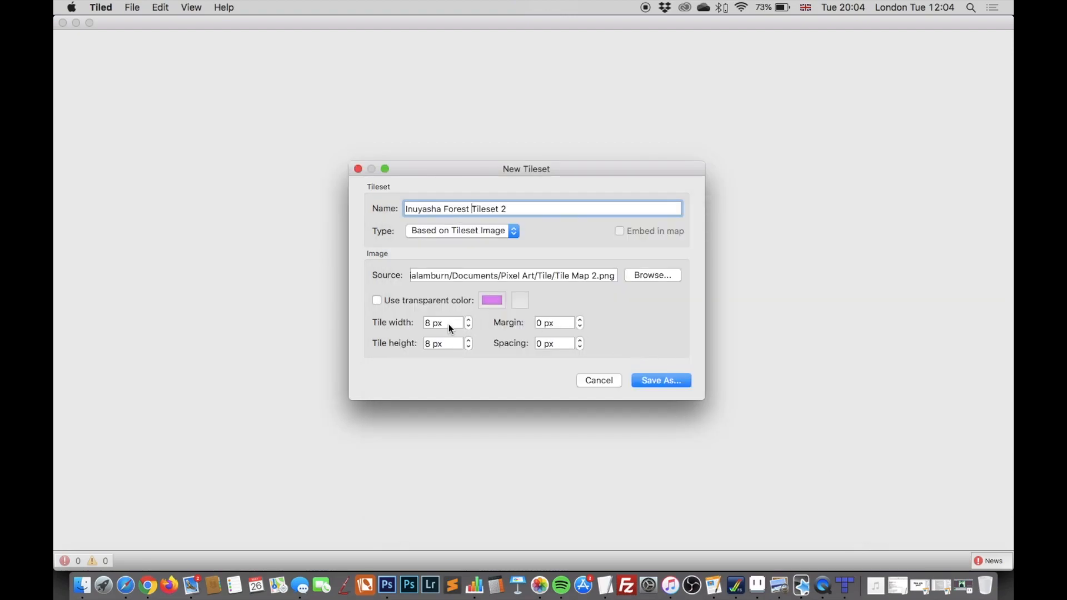
# Save the tileset as a .tsx file
pyautogui.click(442, 344)
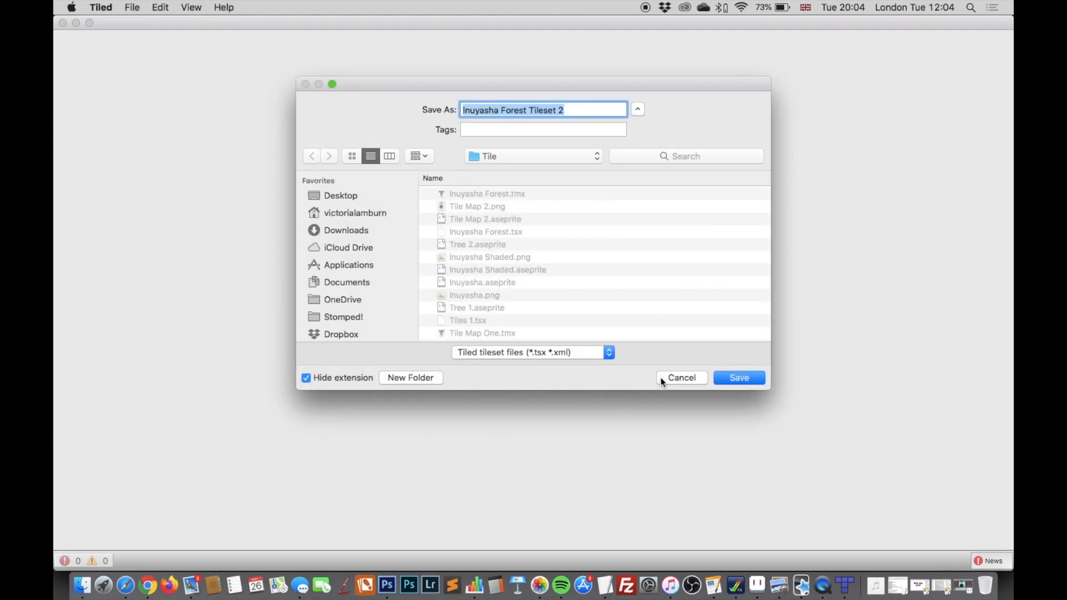
pyautogui.click(738, 378)
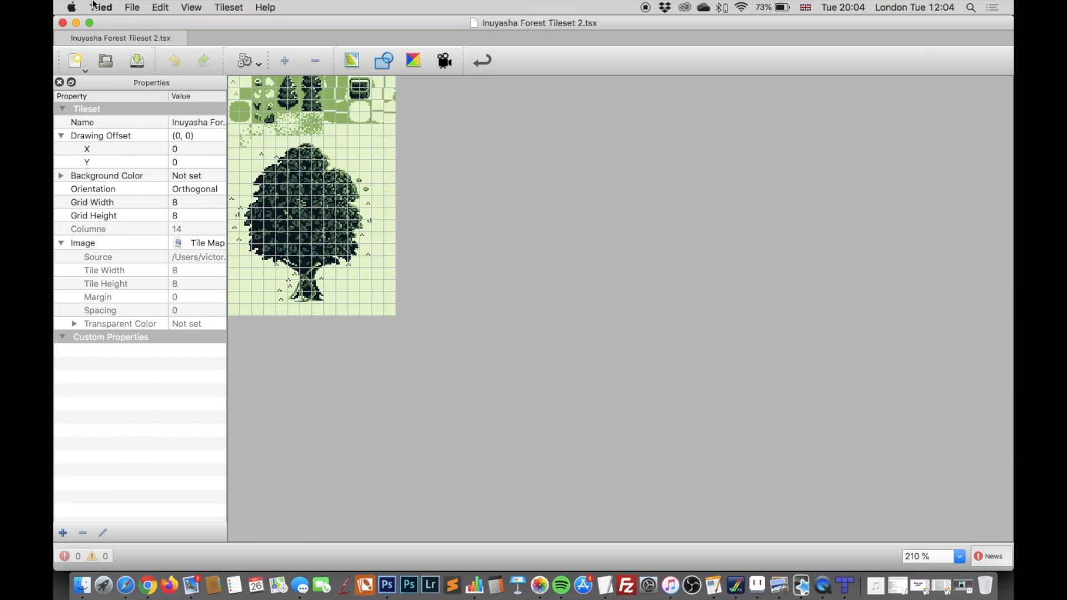
# Start a new 32×32 orthogonal map with 8 px tiles from File > New Map
pyautogui.click(133, 8)
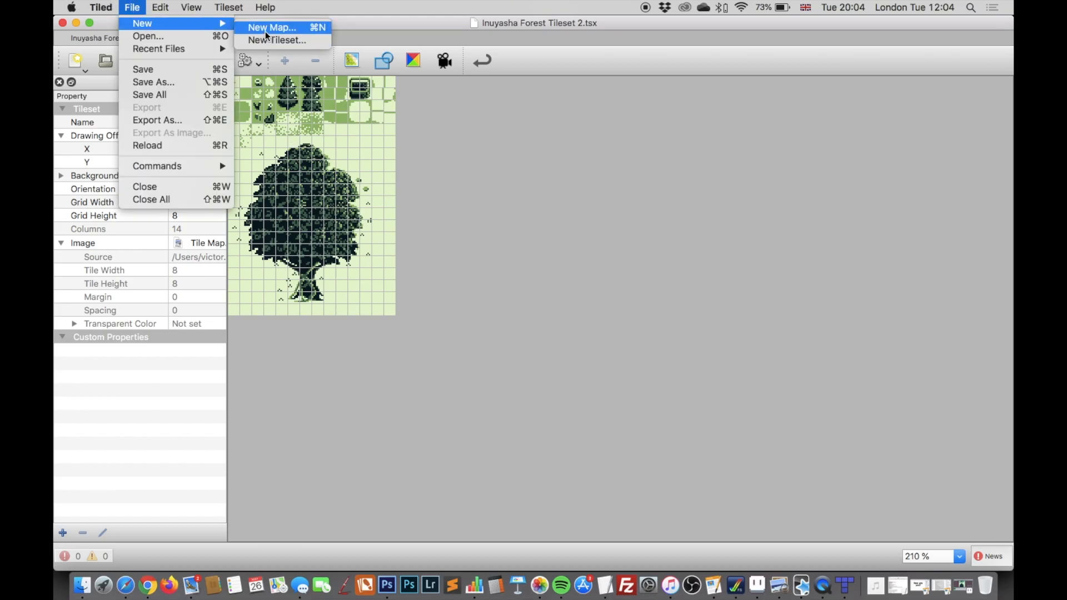
pyautogui.click(272, 27)
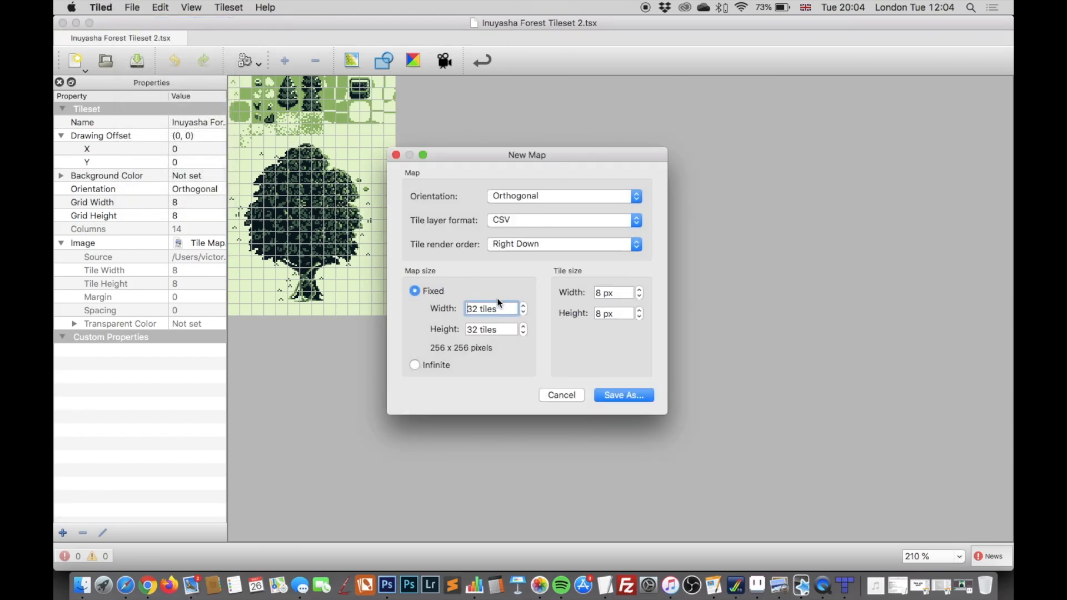
pyautogui.moveTo(484, 340)
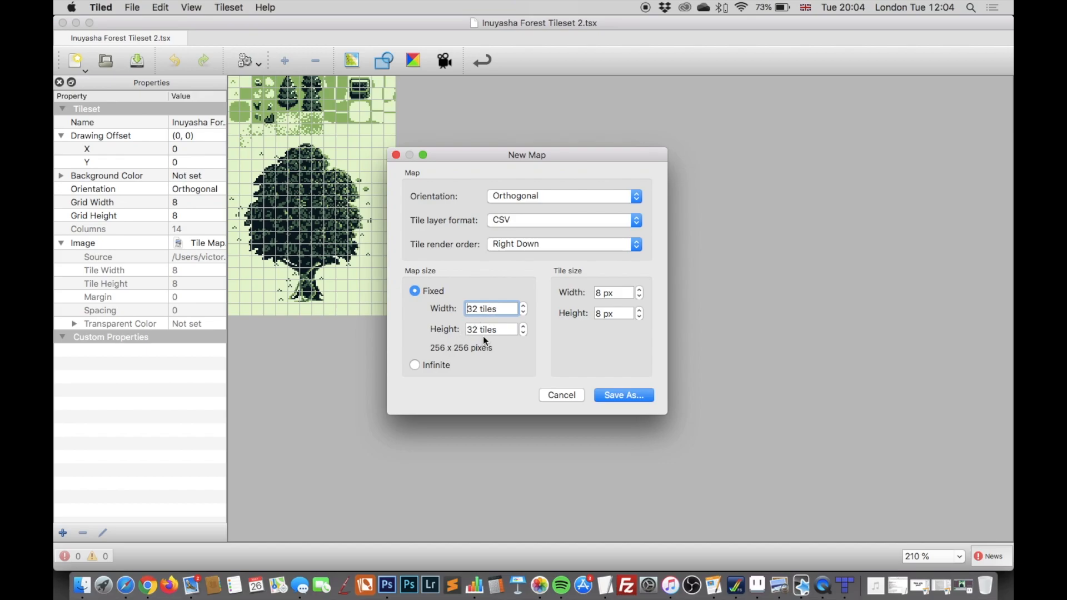
pyautogui.click(612, 293)
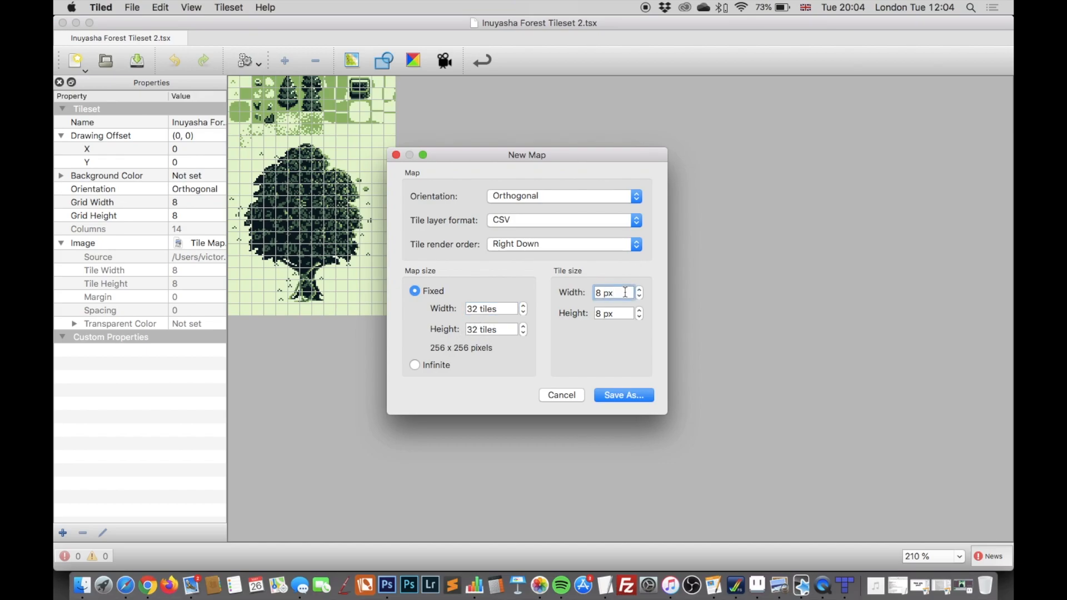
pyautogui.click(611, 314)
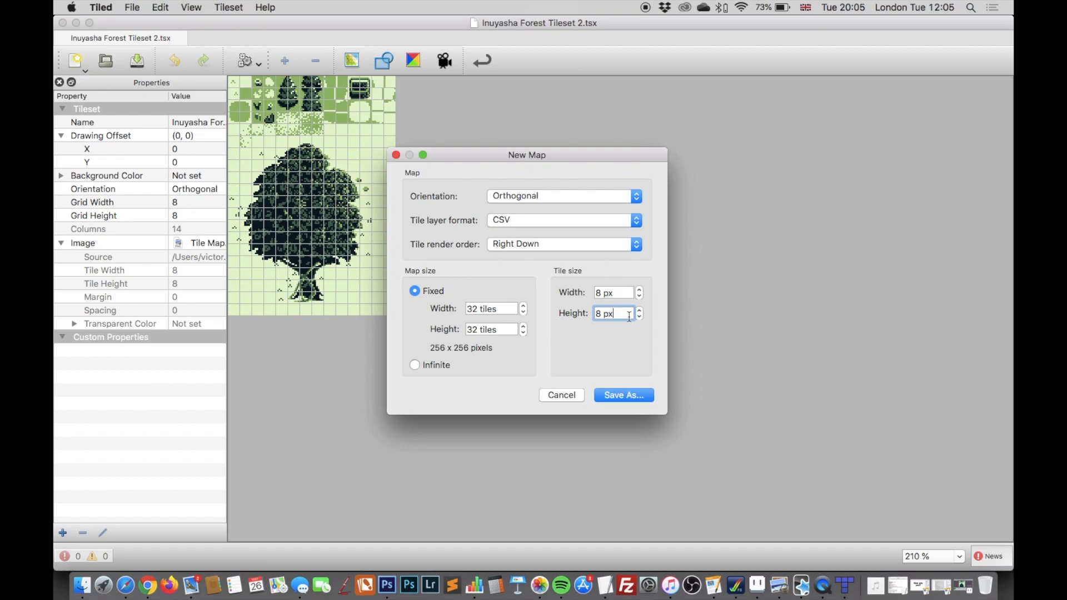
# Save the new map as 'Inuyasha Forest 2.tmx'
pyautogui.click(622, 395)
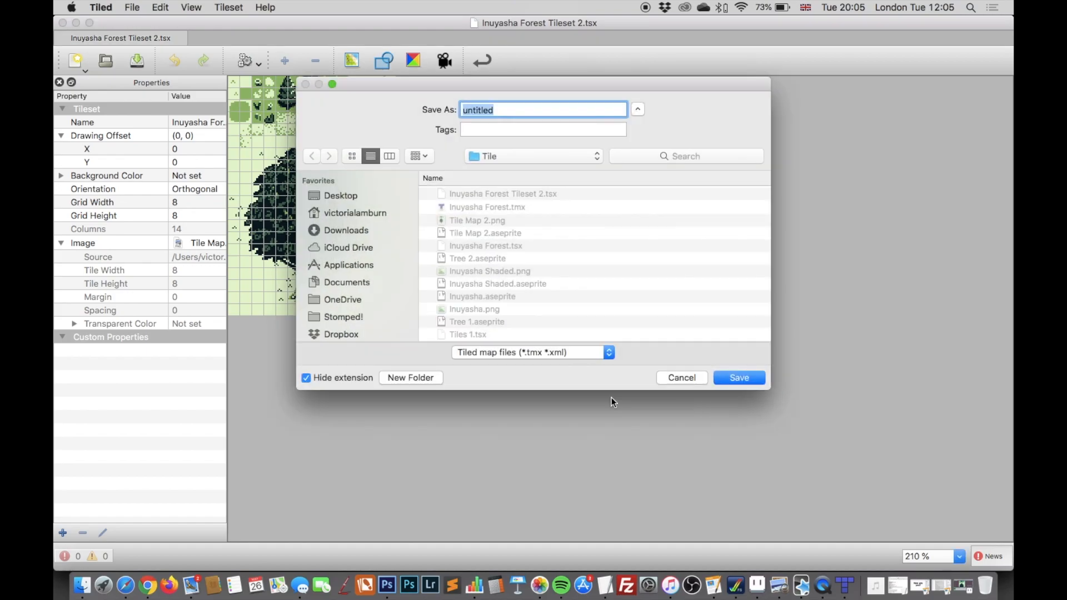
pyautogui.write('Inuyasha Forest T')
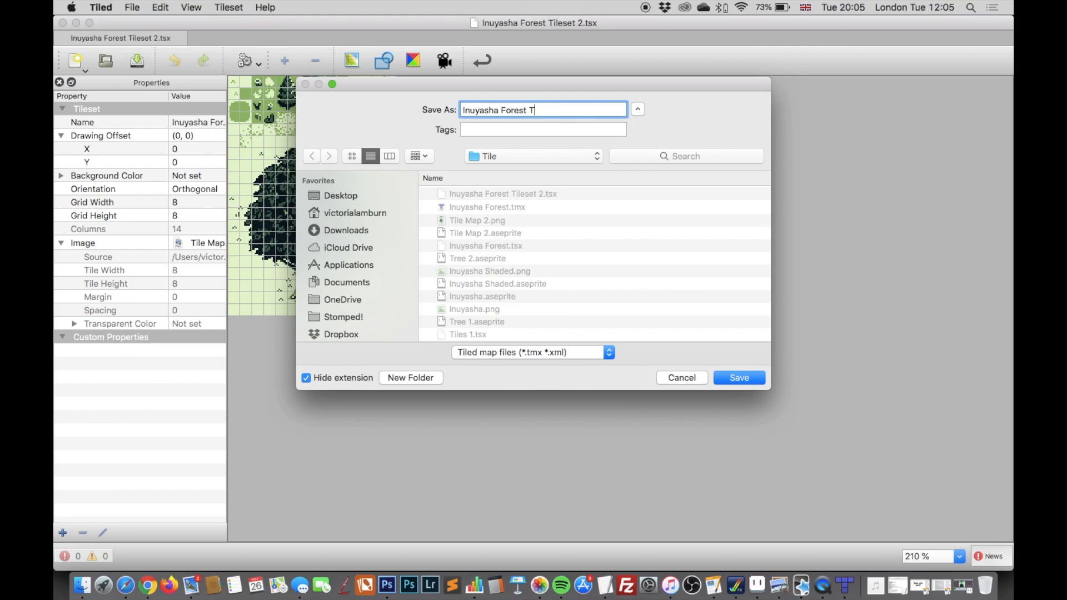
pyautogui.write('i')
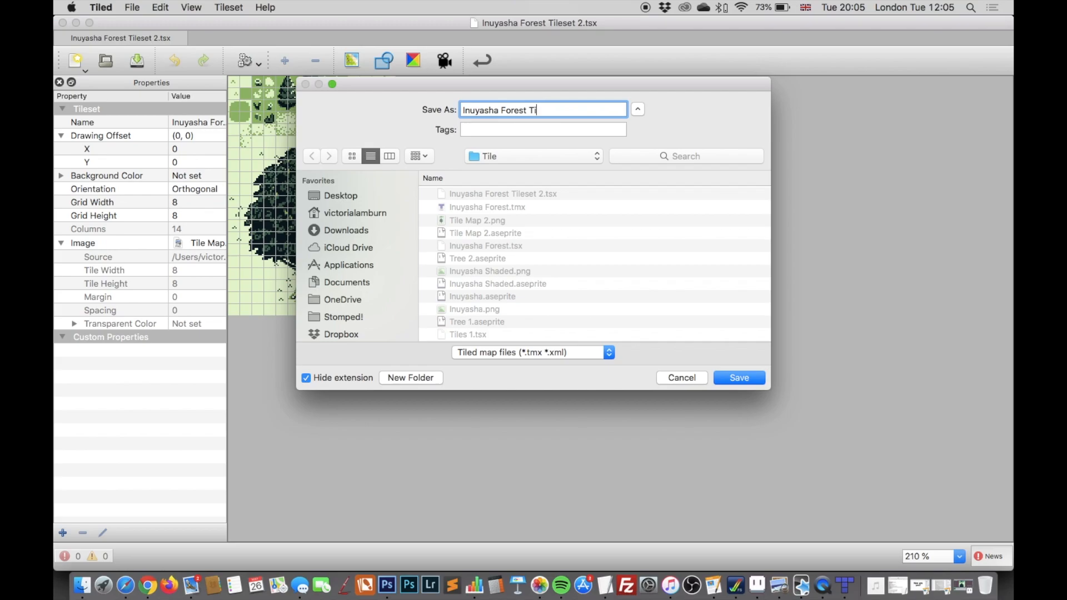
pyautogui.click(738, 378)
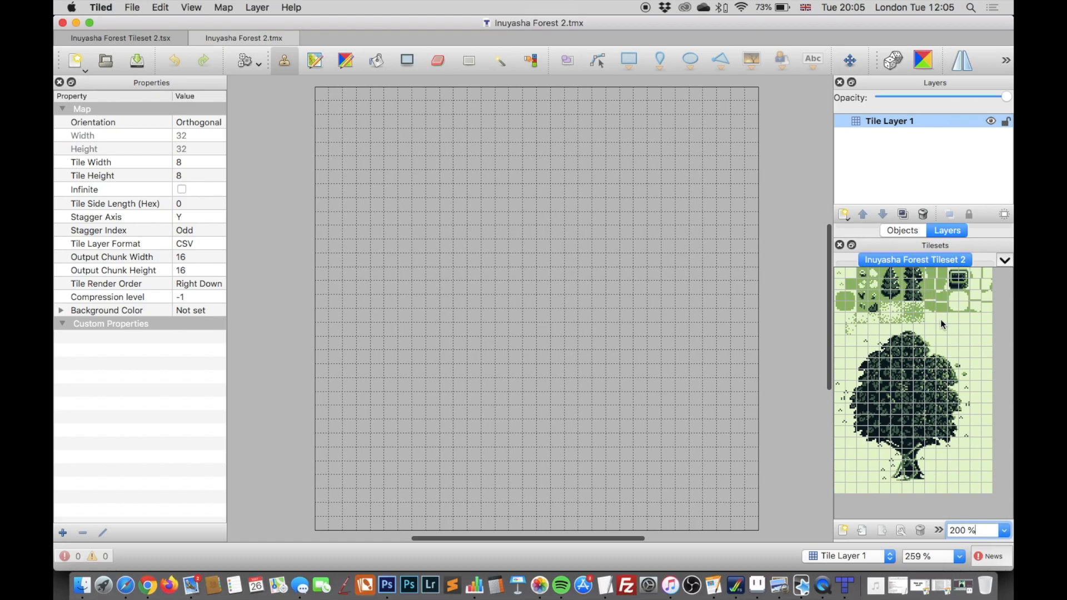
# Stamp the large tree, then fill a block of pine trees to its right
pyautogui.click(847, 276)
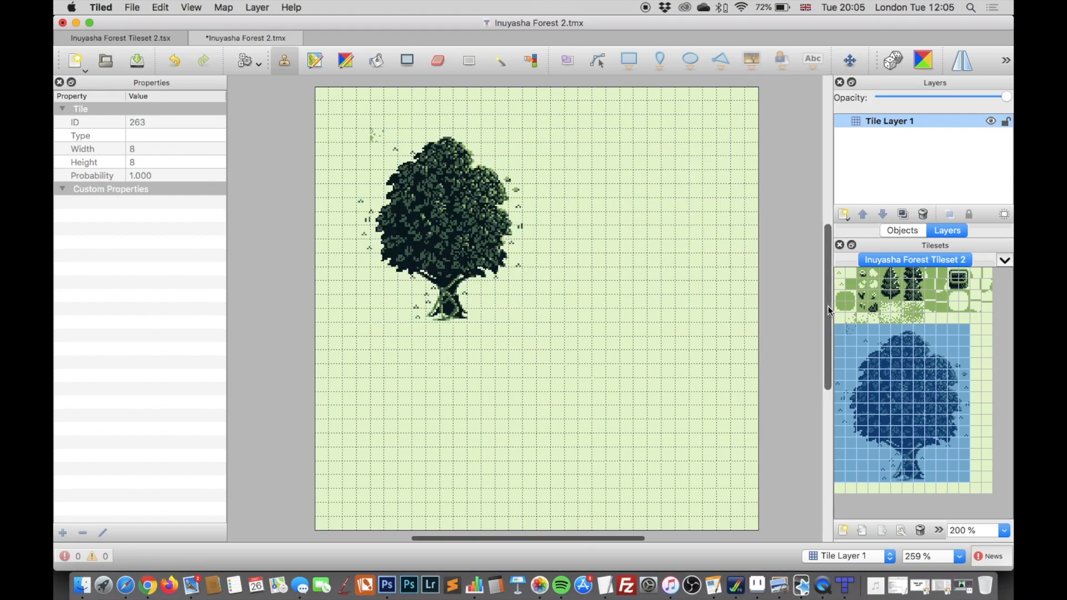
pyautogui.click(407, 60)
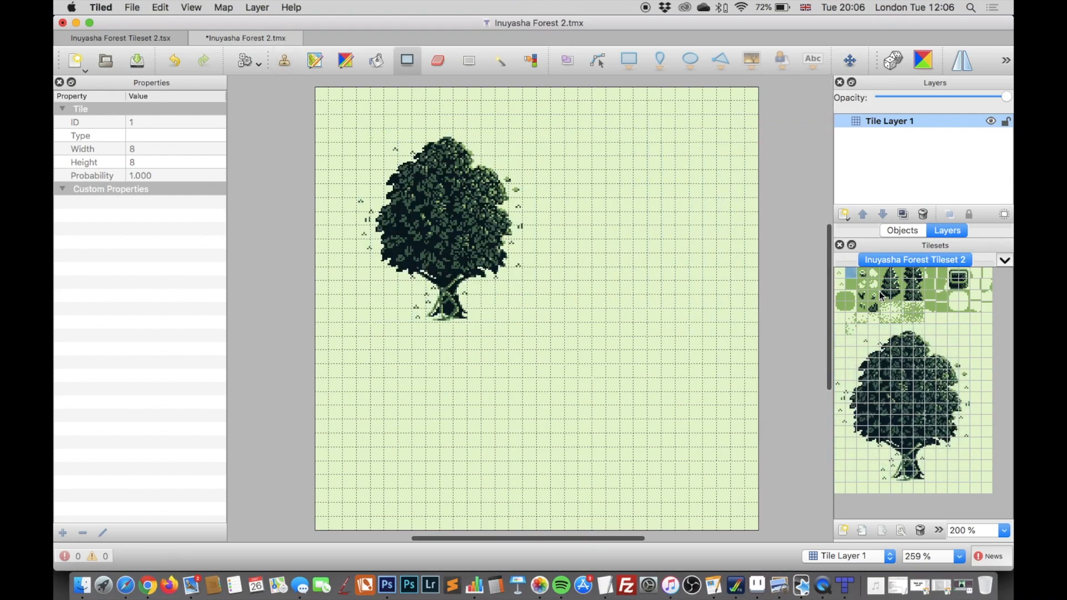
pyautogui.click(891, 285)
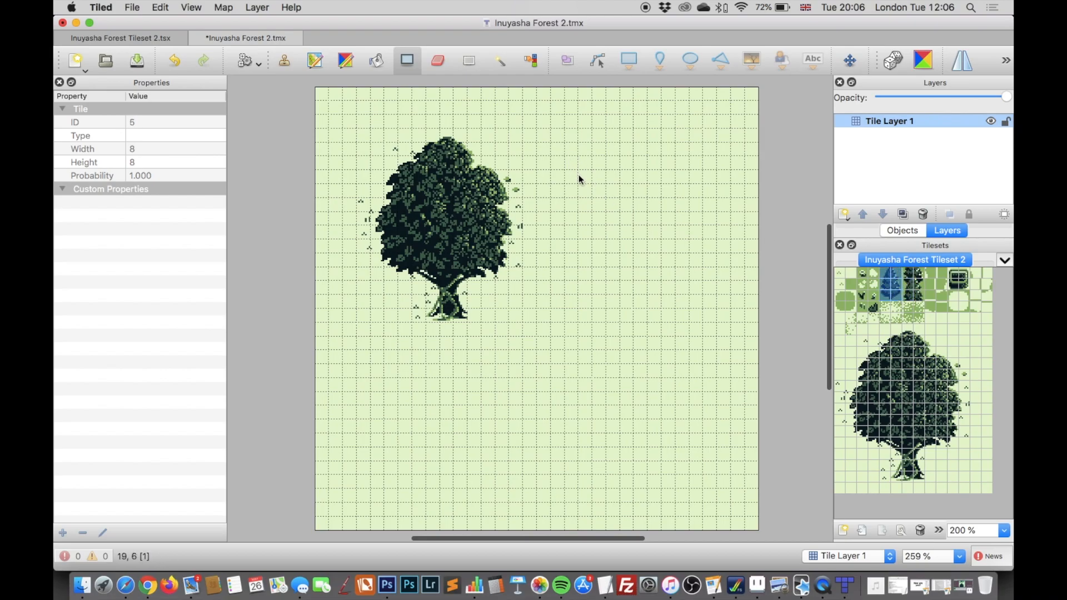
pyautogui.moveTo(581, 173); pyautogui.dragTo(701, 279)
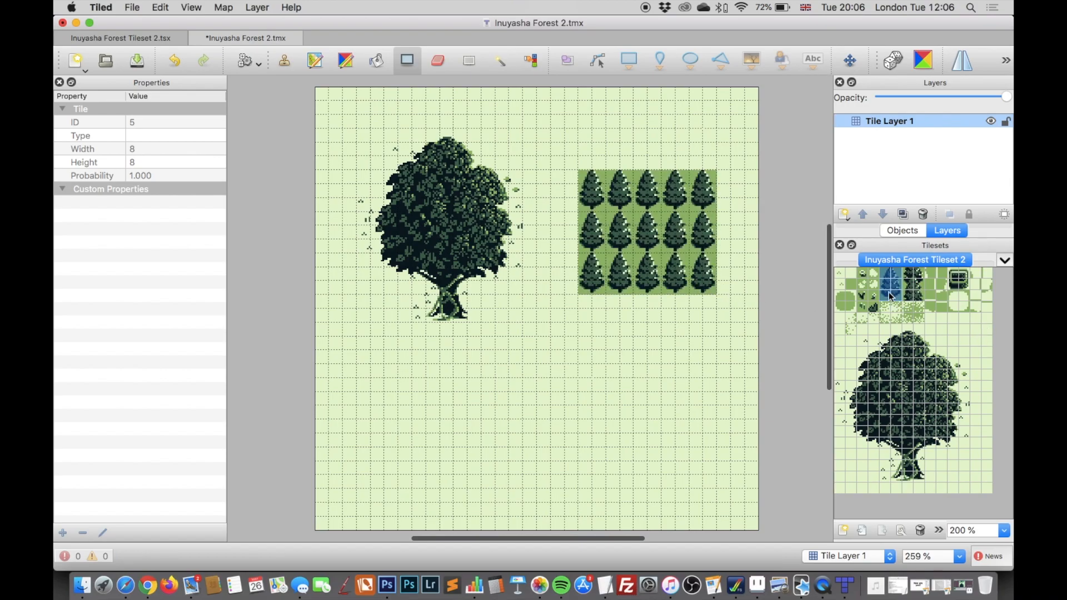
# Paint a grassy strip and a few small pines with trunks below the forest block
pyautogui.click(892, 282)
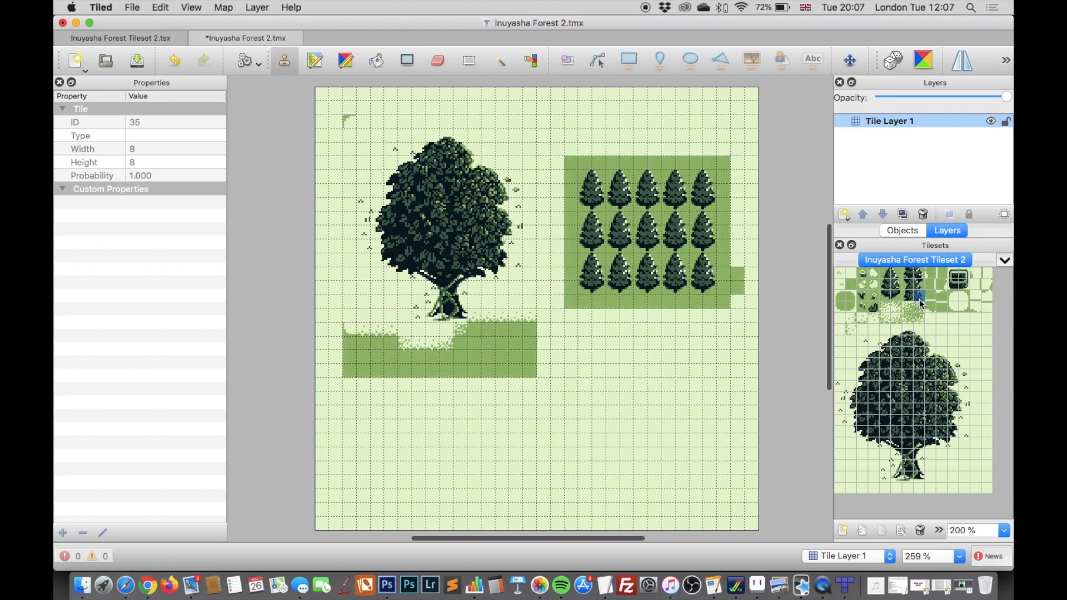
pyautogui.click(919, 279)
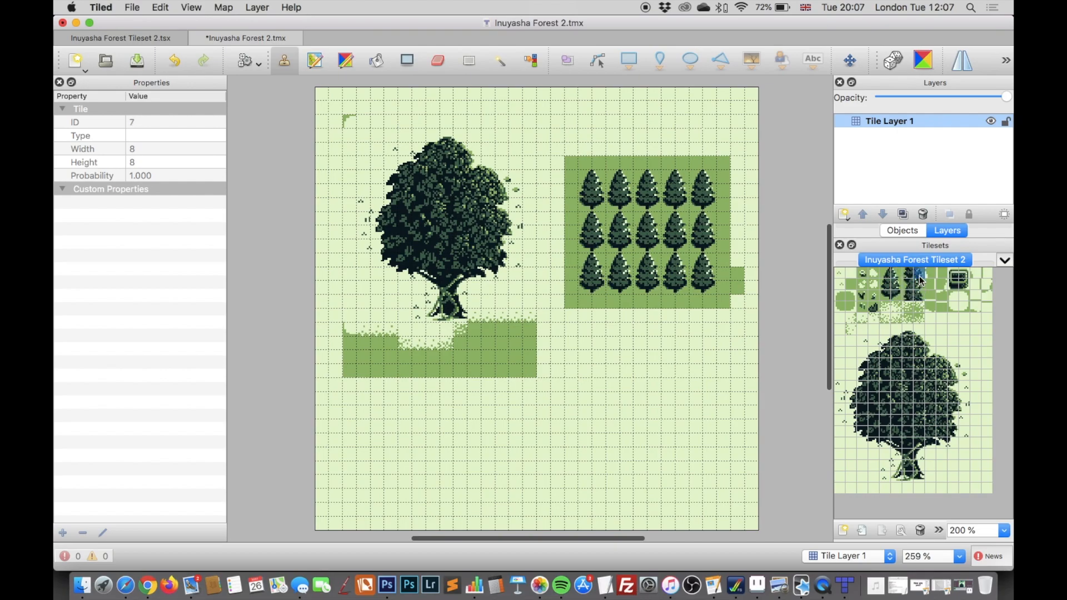
pyautogui.click(646, 371)
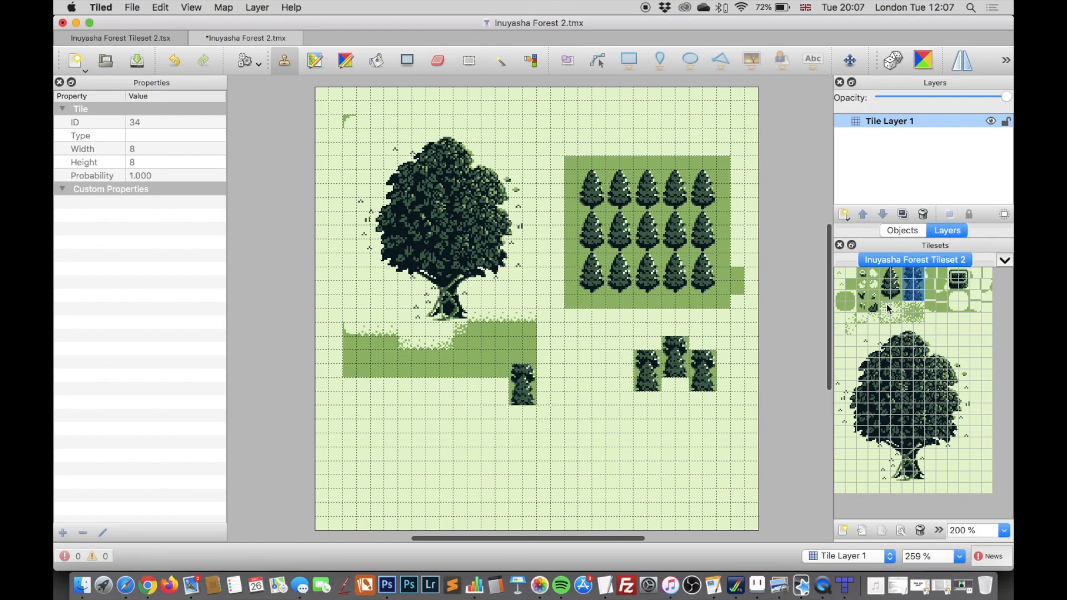
pyautogui.click(891, 293)
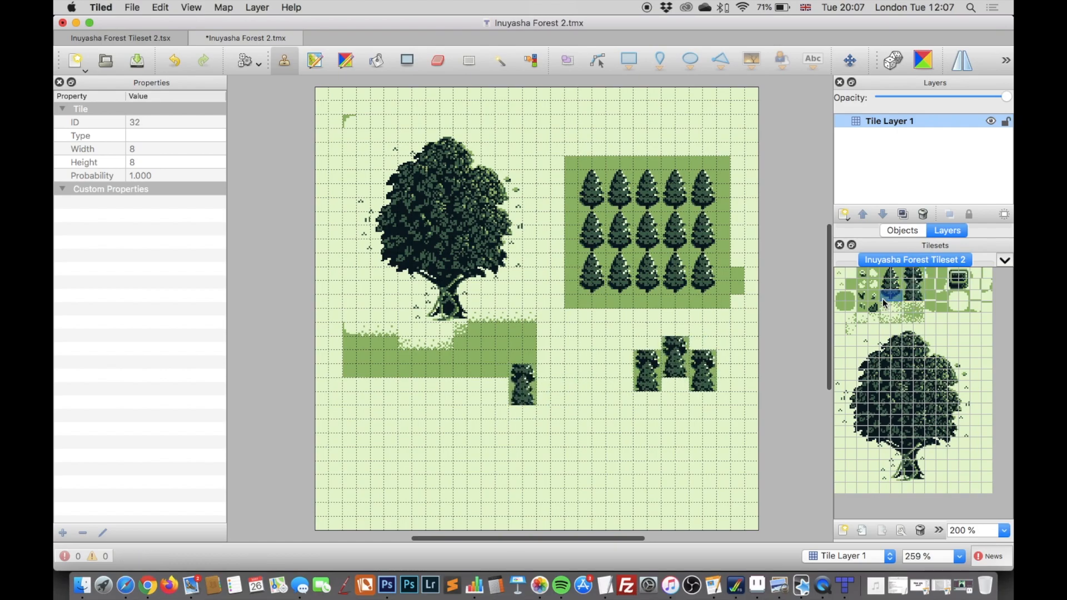
pyautogui.click(563, 425)
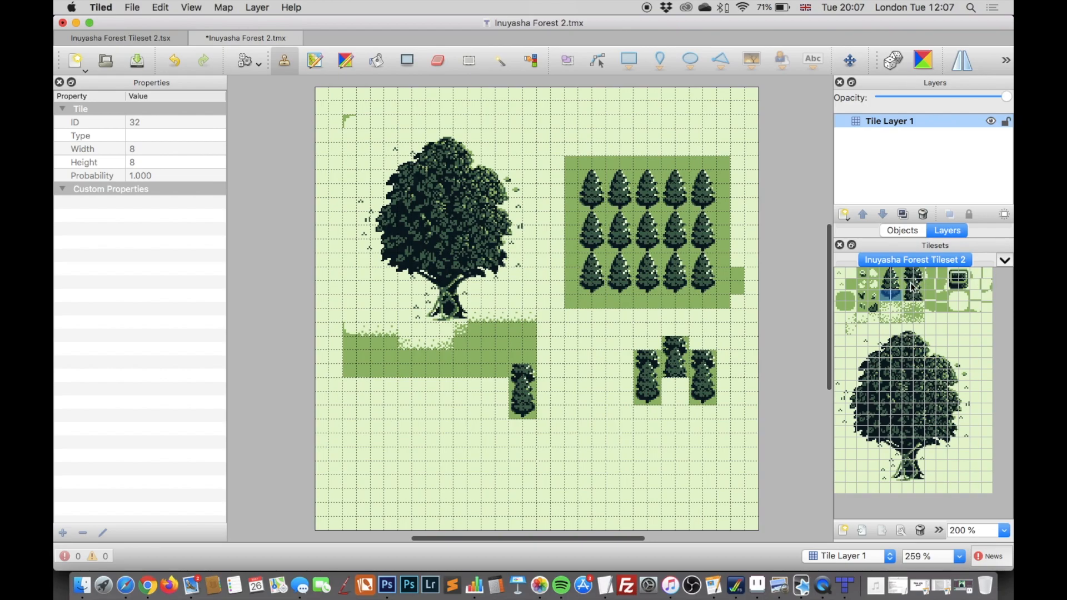
pyautogui.click(893, 276)
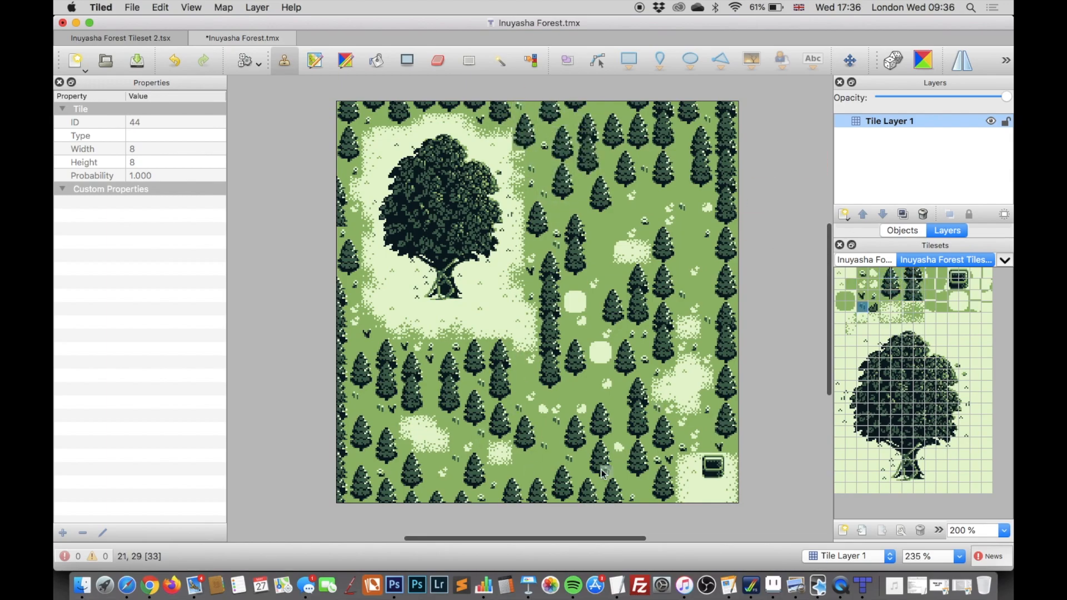
# Cover the pale central patch with grass and plant detail tiles
pyautogui.click(860, 318)
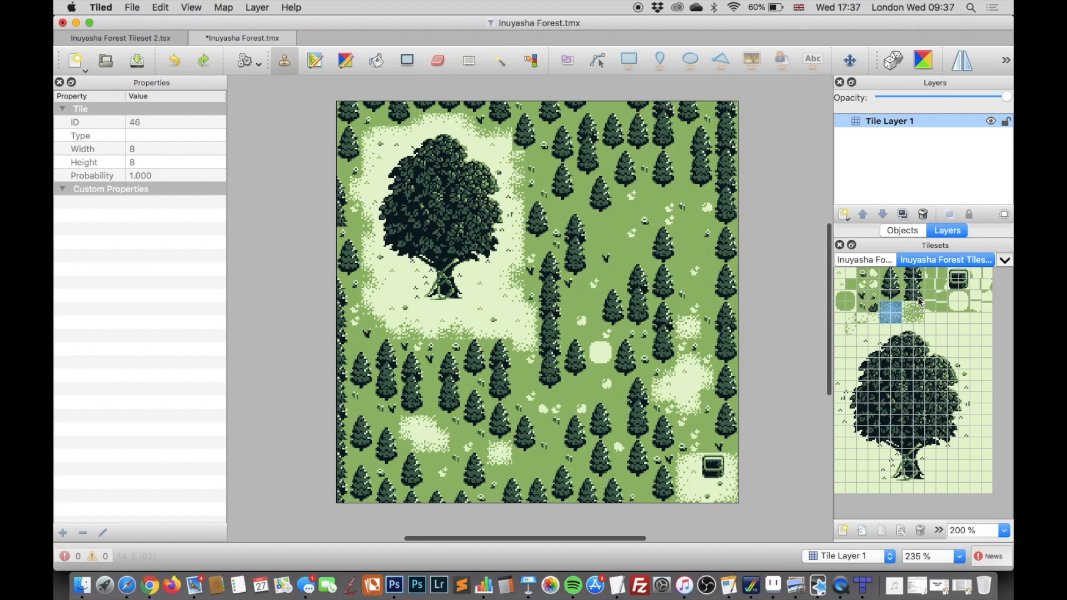
pyautogui.click(897, 307)
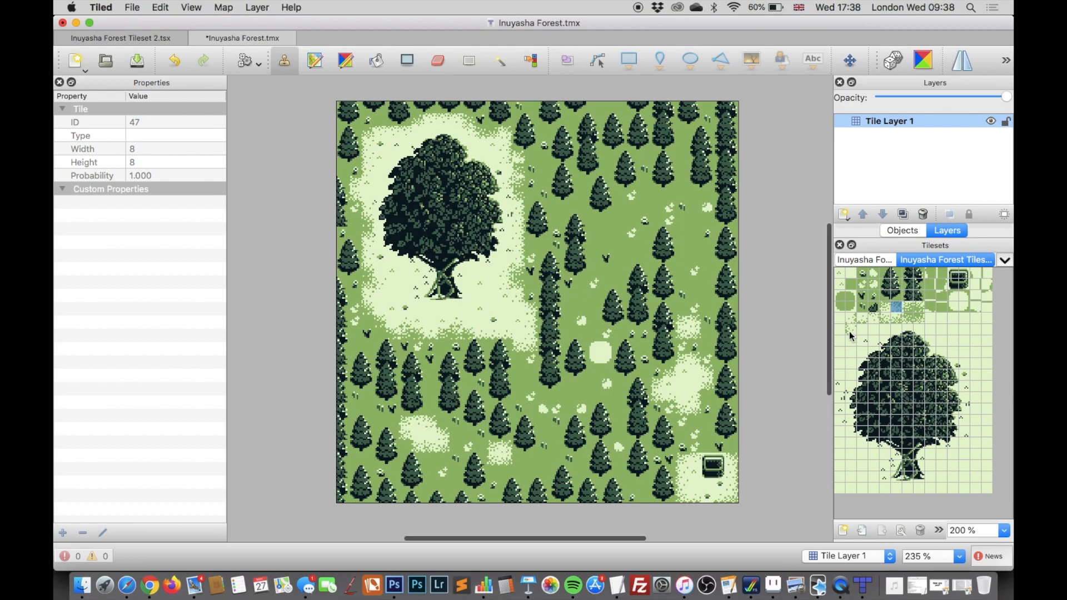
pyautogui.click(851, 318)
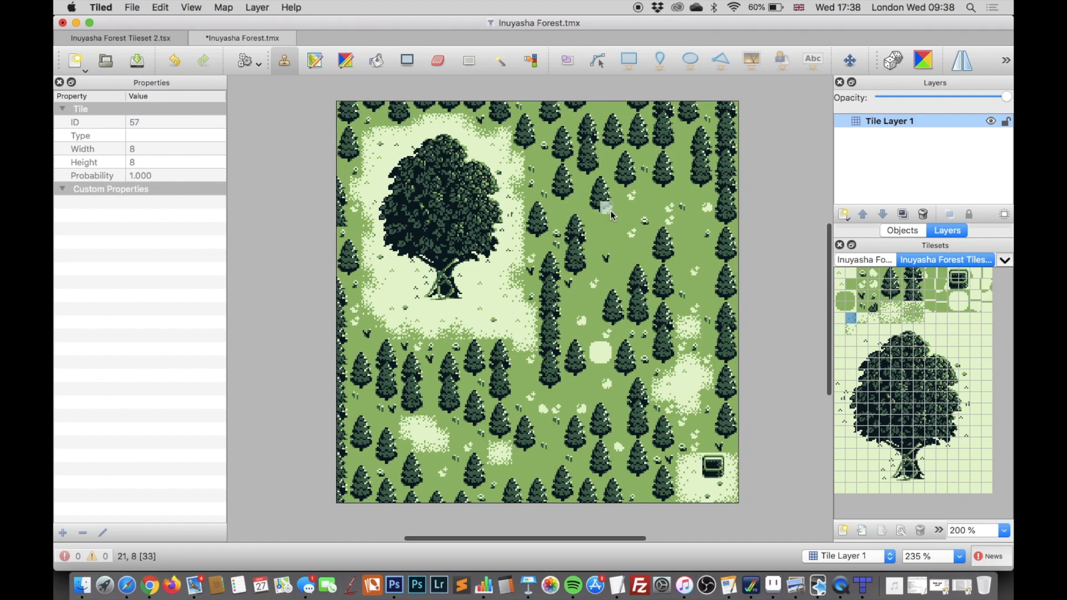
# Export the forest map as a PNG image via File > Export As Image
pyautogui.click(132, 8)
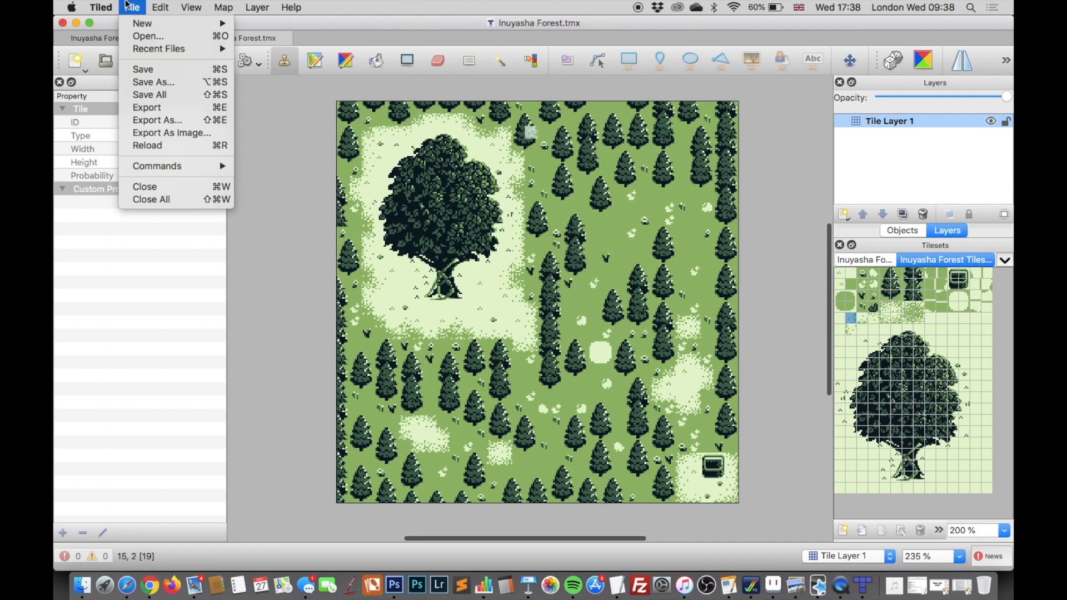
pyautogui.moveTo(171, 132)
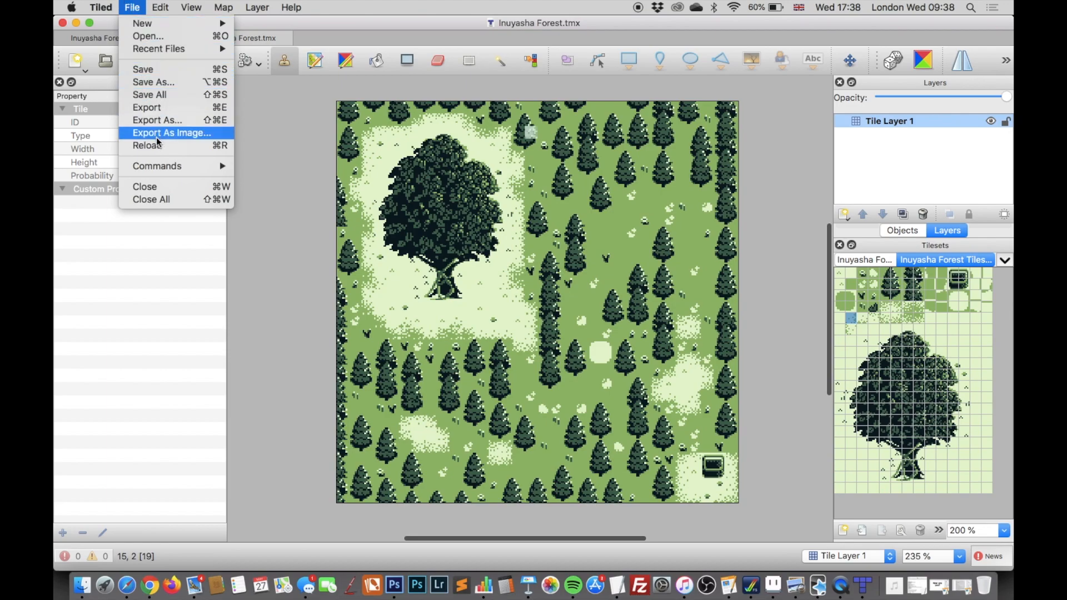
pyautogui.click(171, 132)
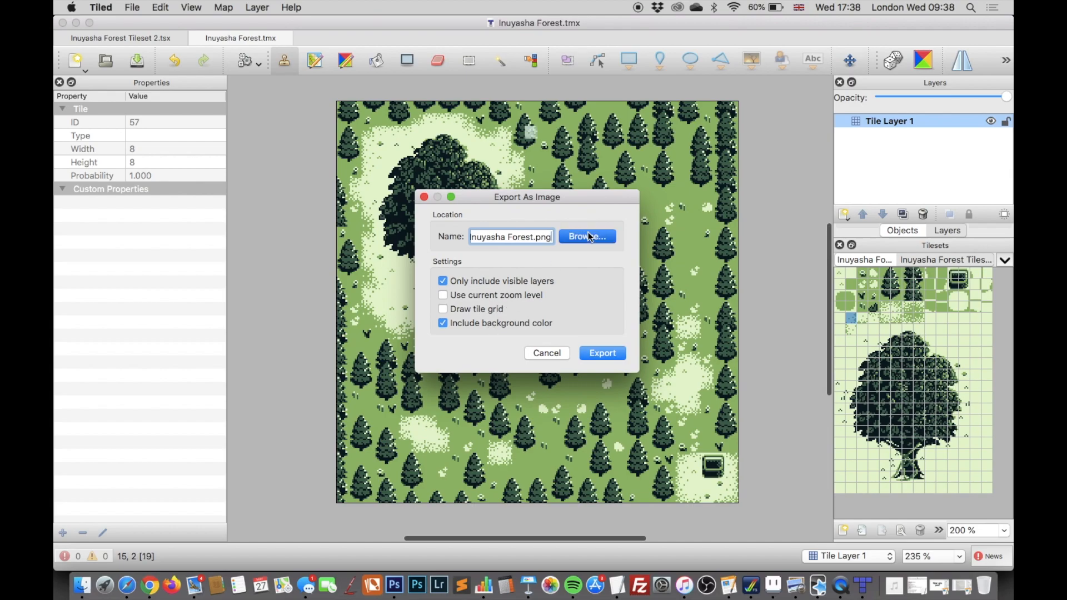
pyautogui.click(586, 237)
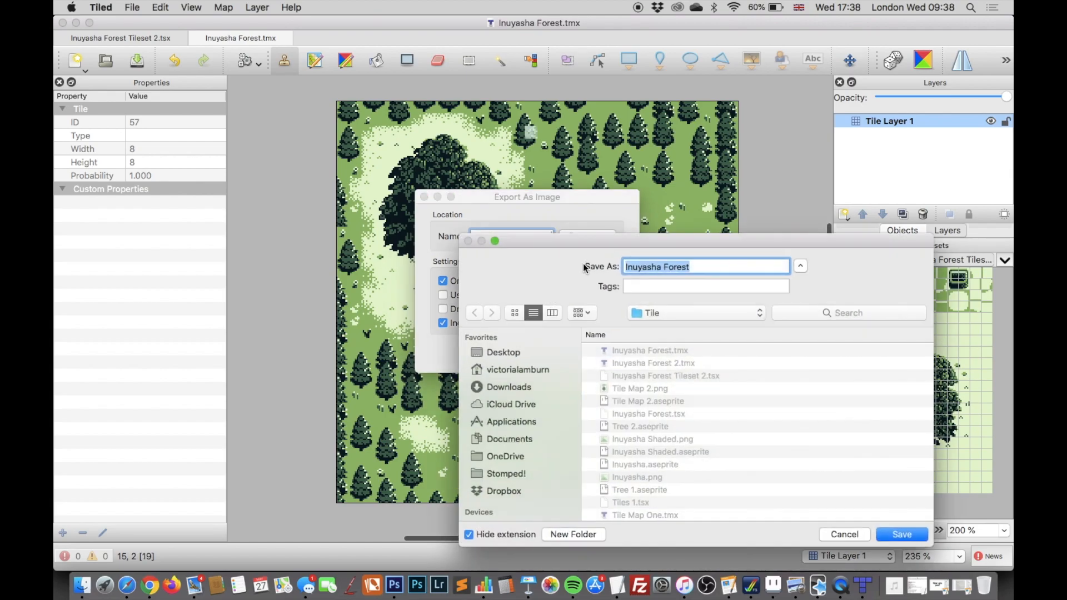
pyautogui.moveTo(689, 447)
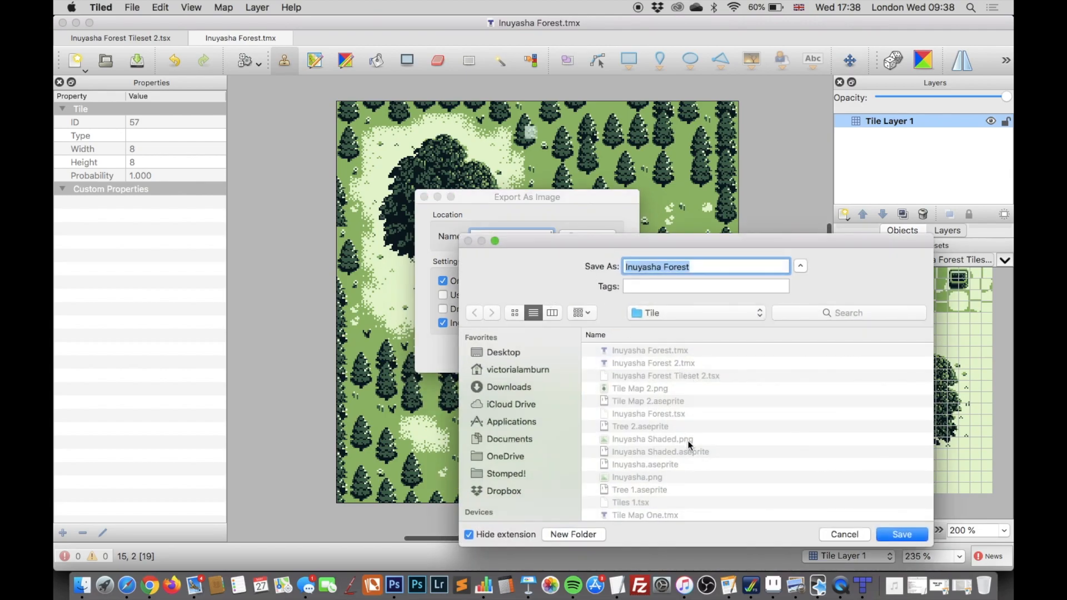
pyautogui.moveTo(865, 527)
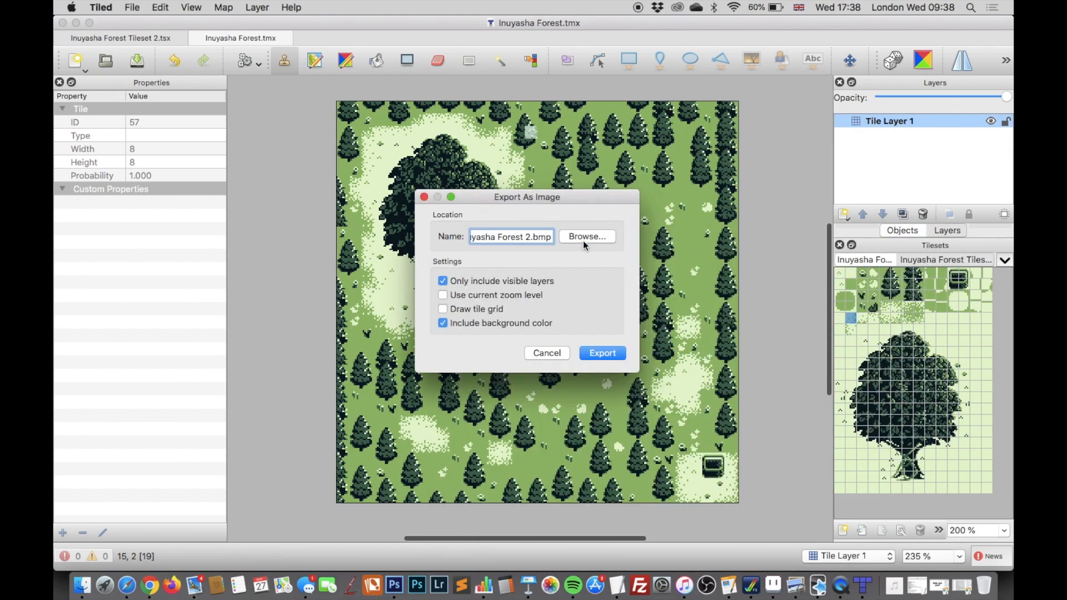
pyautogui.click(587, 236)
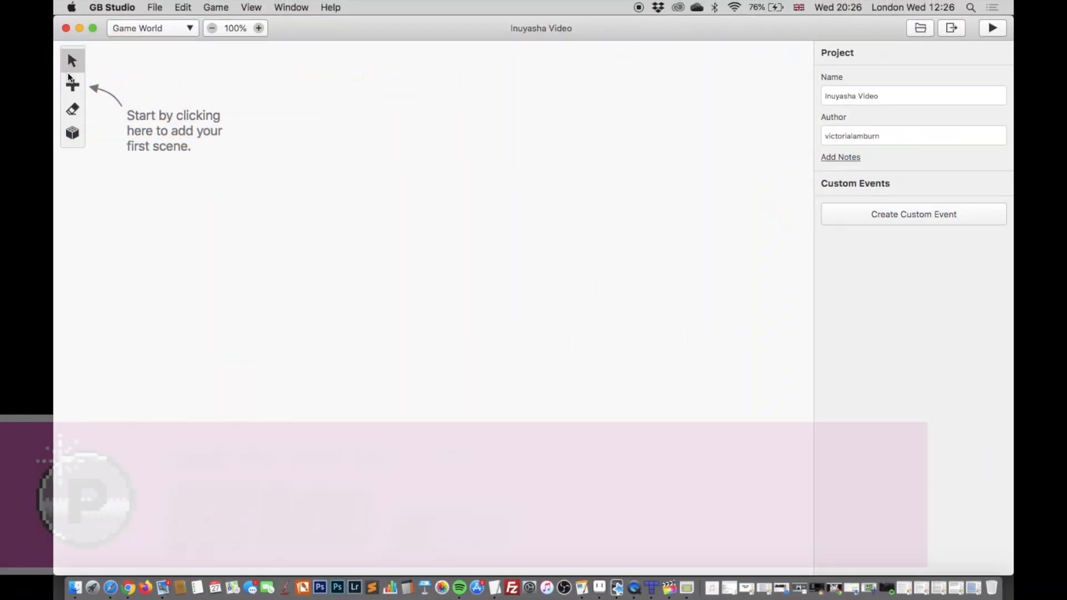
# Add a new Top Down 2D scene, Scene 1, to the empty game world
pyautogui.click(72, 84)
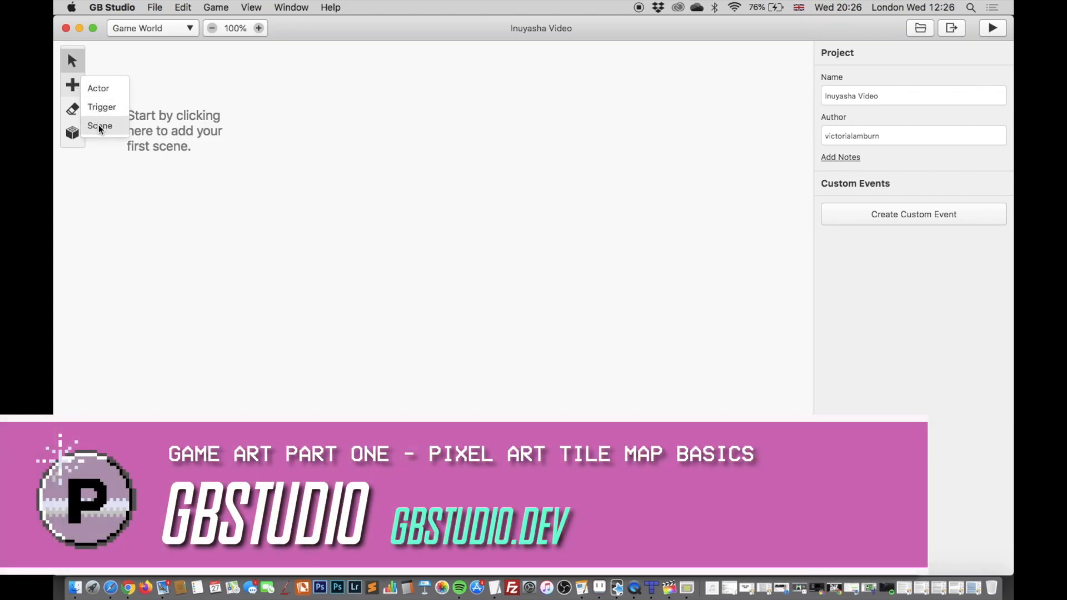
pyautogui.click(100, 126)
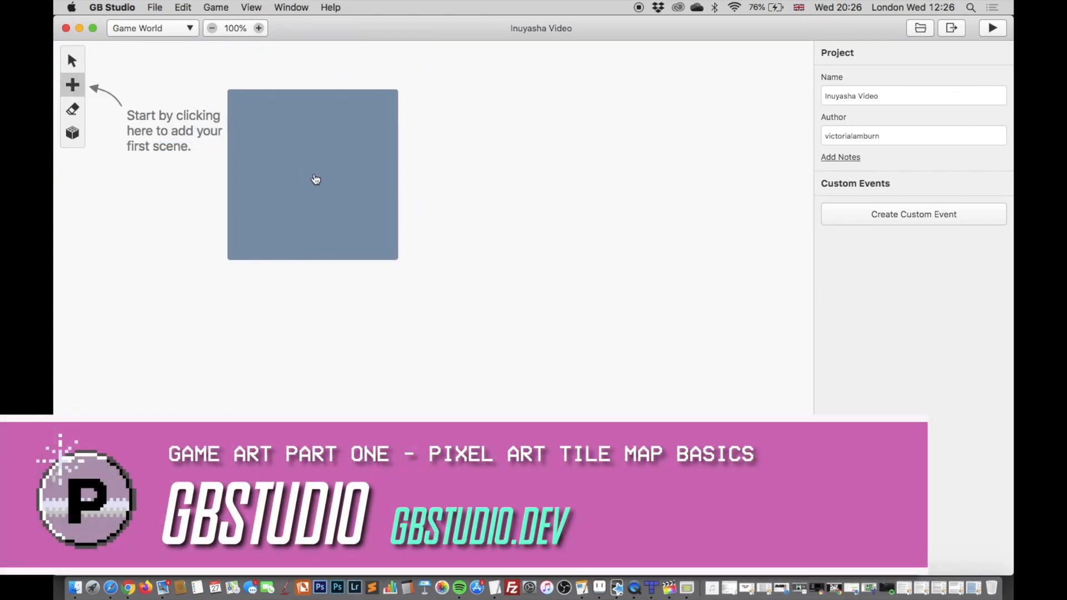
pyautogui.click(313, 179)
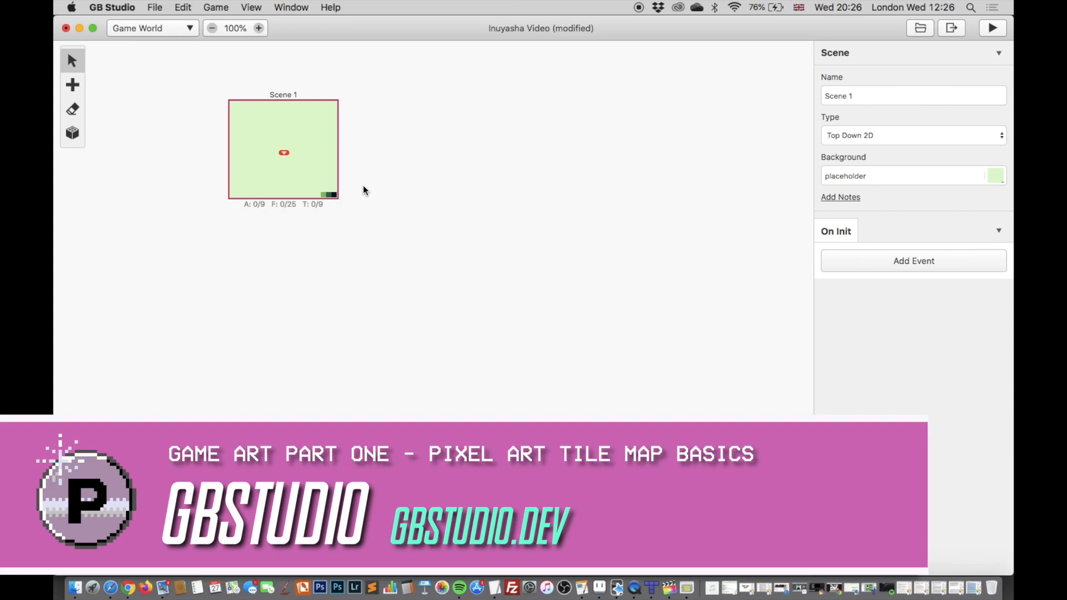
pyautogui.moveTo(401, 276)
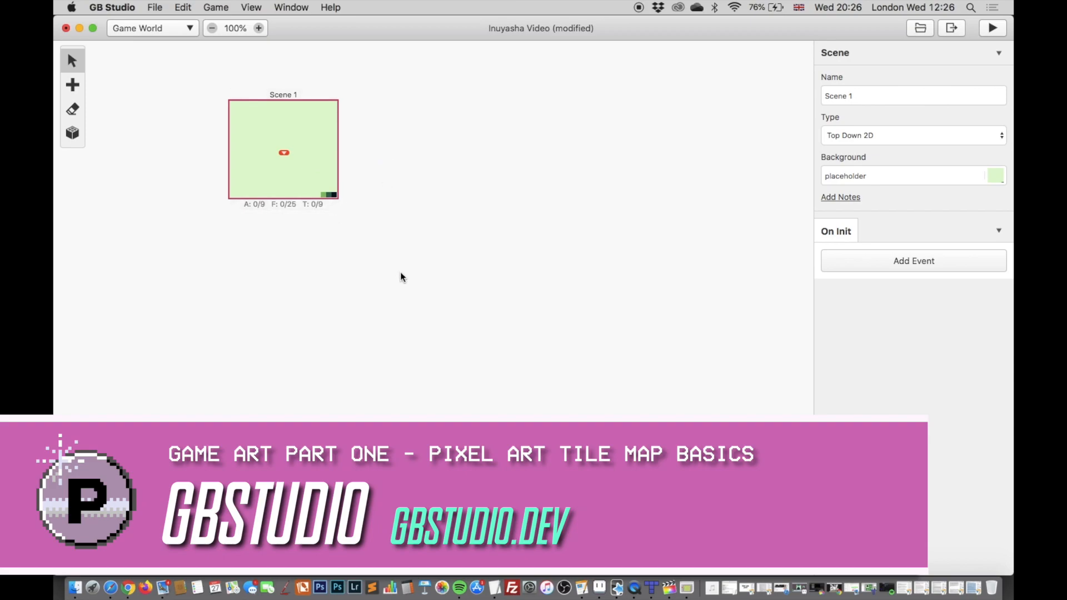
pyautogui.click(907, 176)
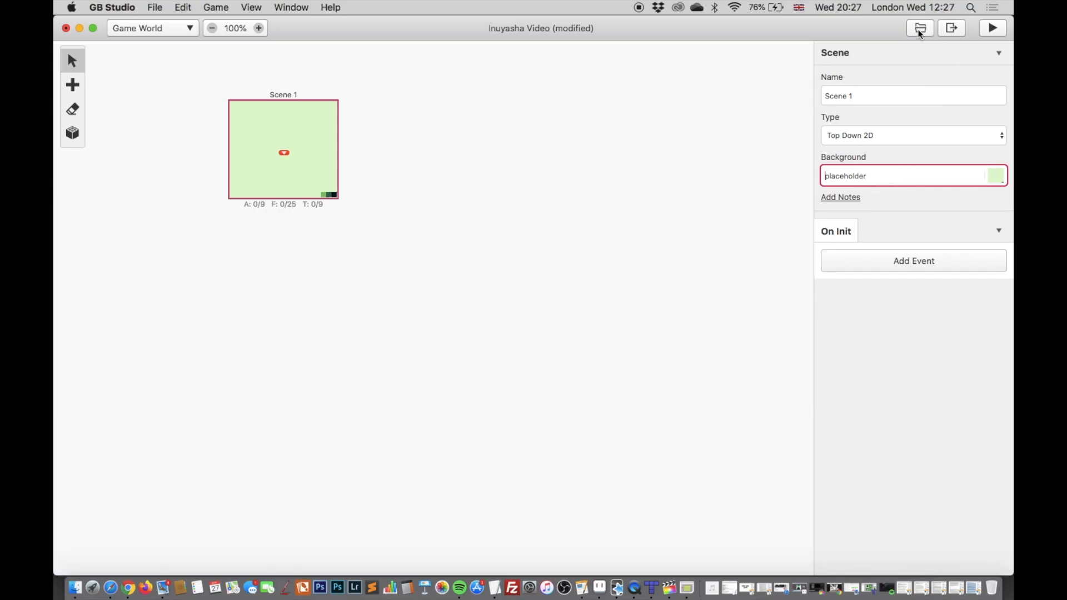
# Drag the Inuyasha Forest and Inuyasha Shaded PNGs into the project's assets/backgrounds folder
pyautogui.click(920, 27)
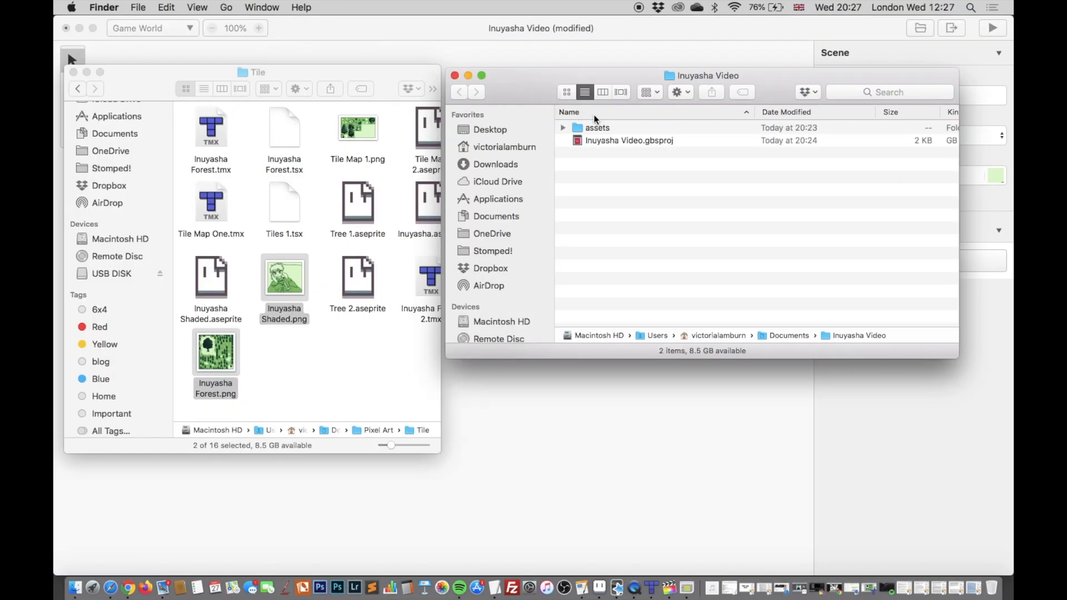
pyautogui.doubleClick(597, 127)
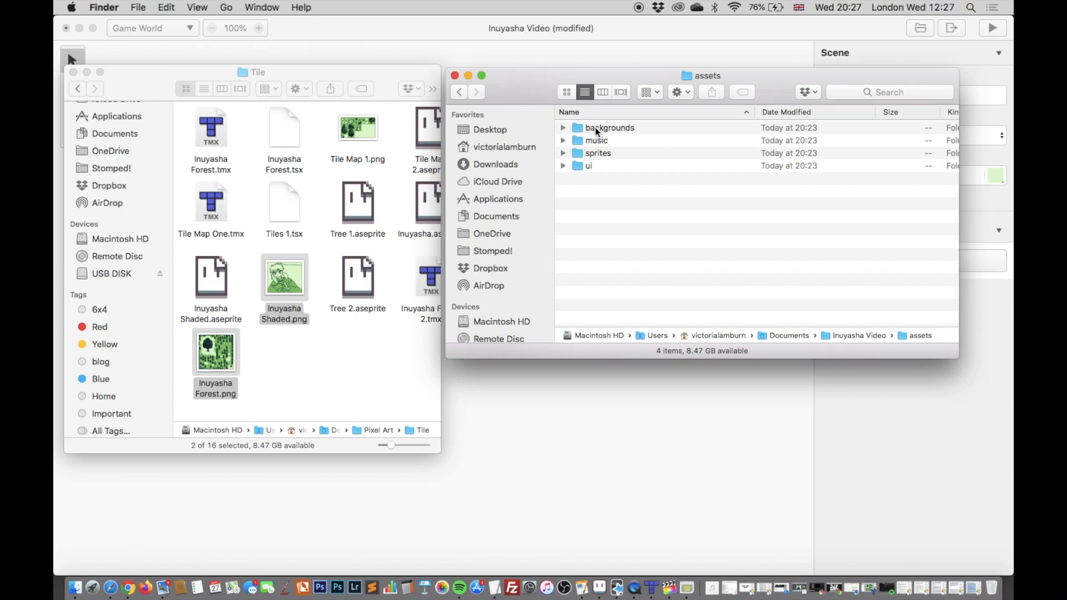
pyautogui.doubleClick(608, 127)
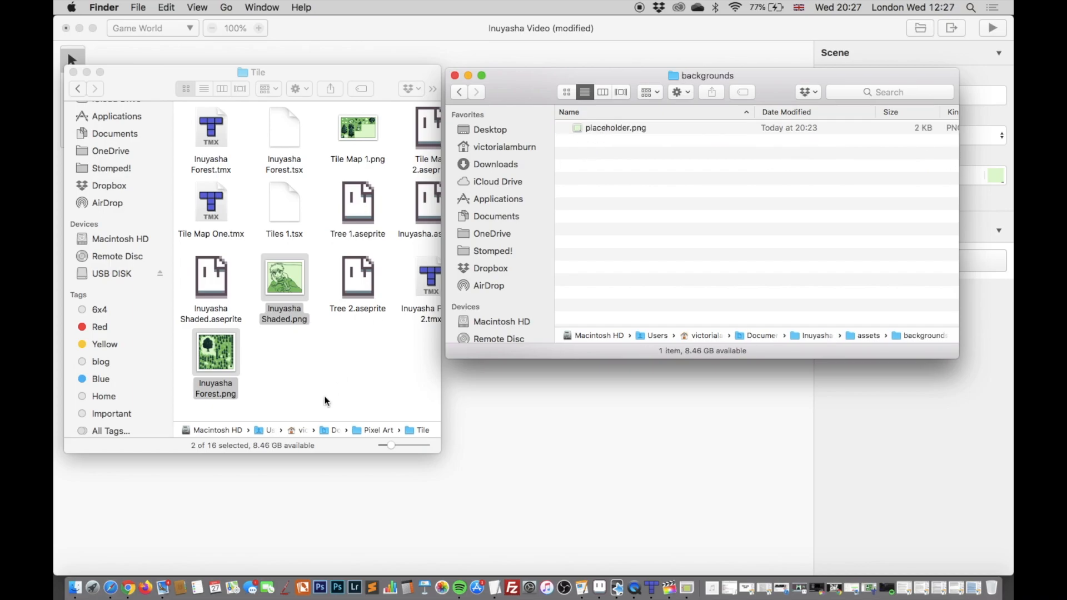
pyautogui.moveTo(216, 351); pyautogui.dragTo(442, 265)
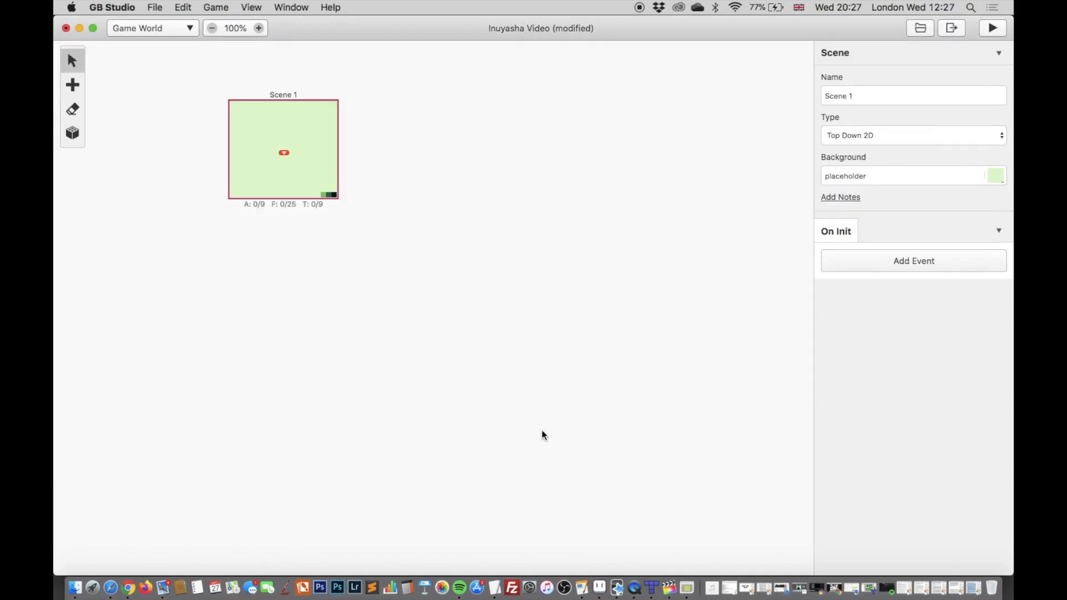
# Set Scene 1's background to Inuyasha Forest with the player start at bottom-right facing left
pyautogui.click(905, 175)
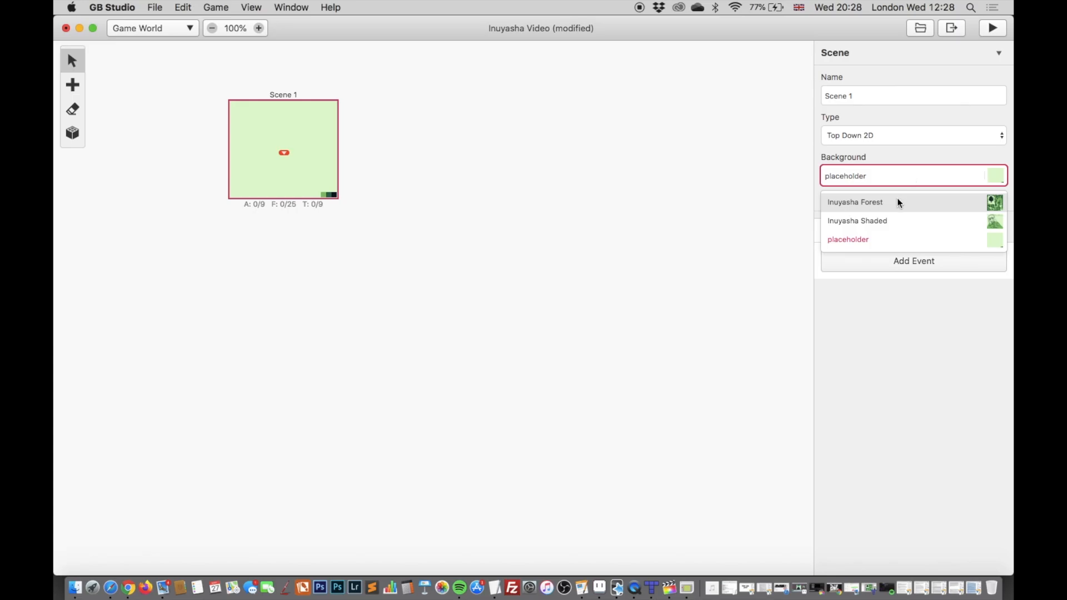
pyautogui.click(854, 202)
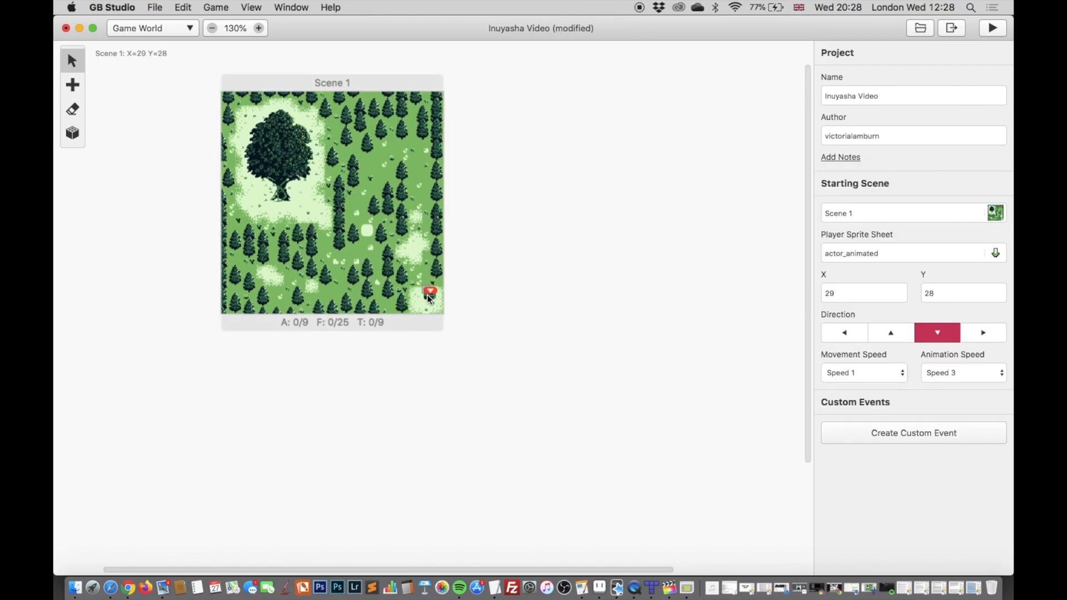
pyautogui.moveTo(429, 292); pyautogui.dragTo(428, 302)
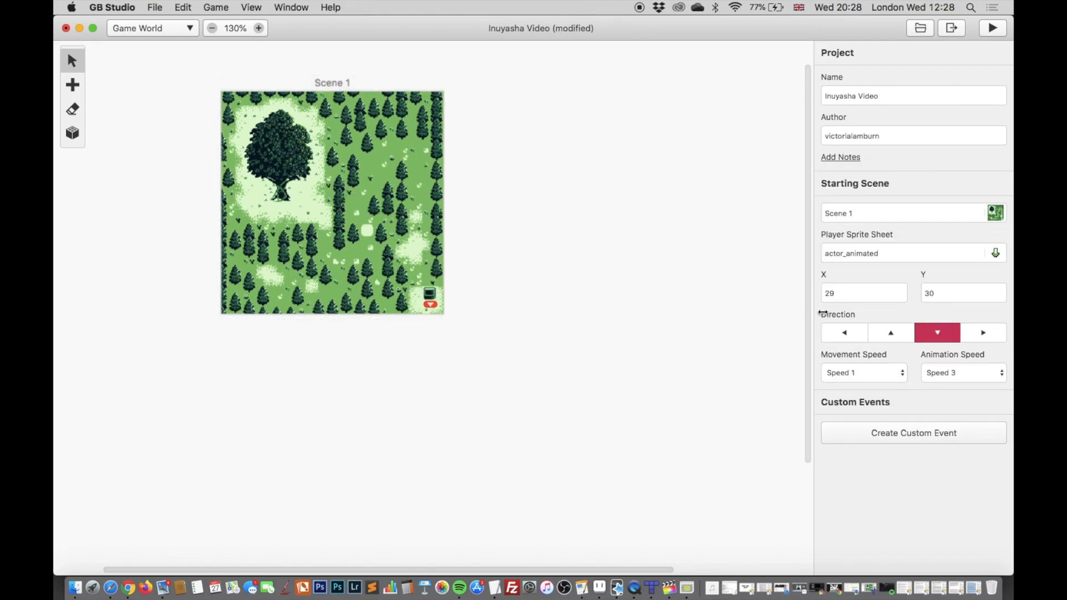
pyautogui.click(843, 333)
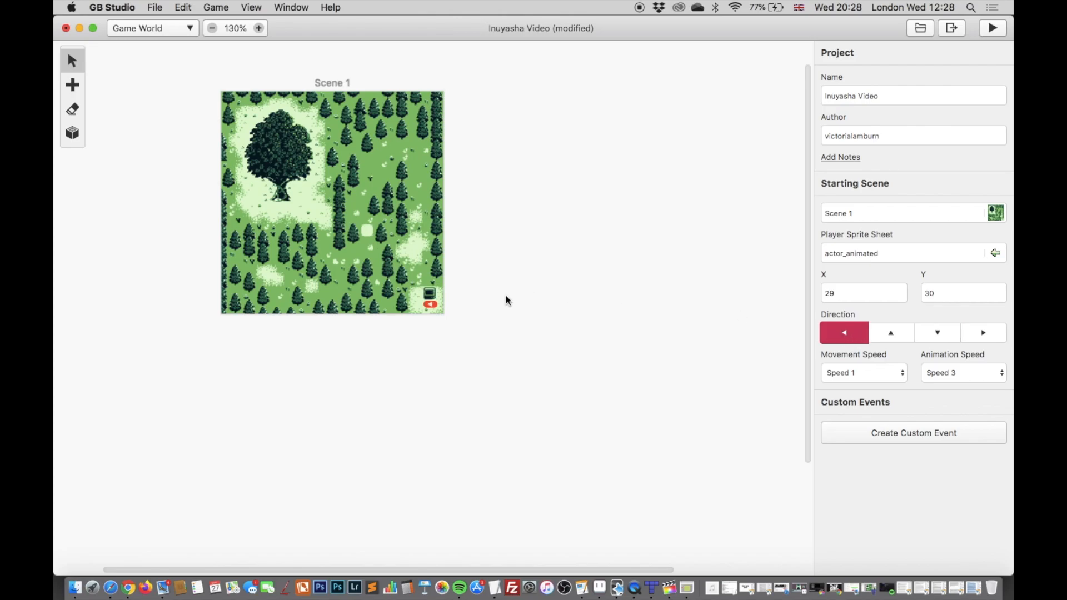
pyautogui.moveTo(644, 361)
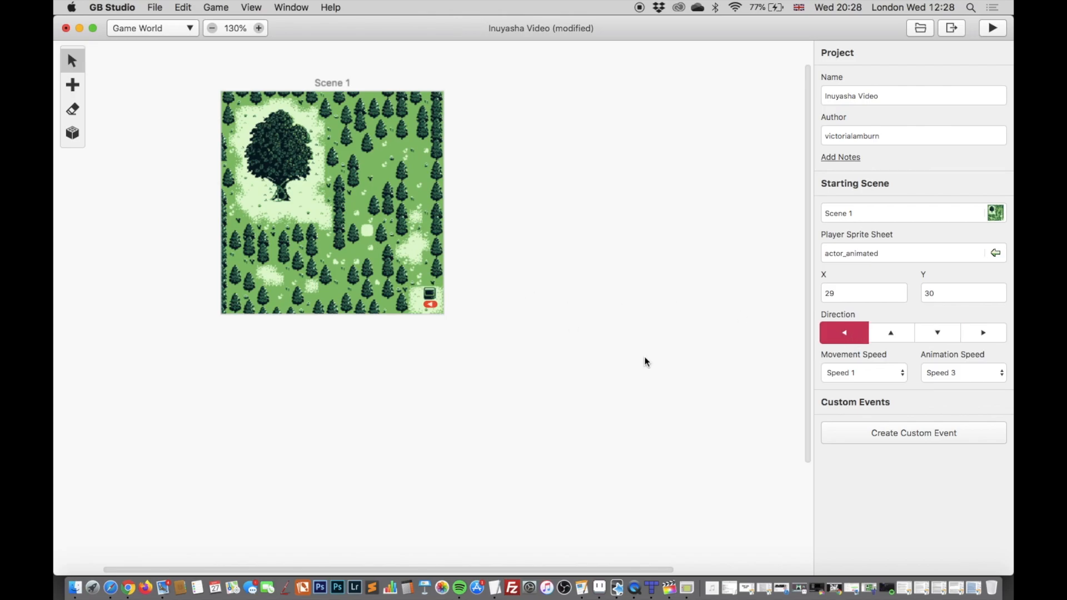